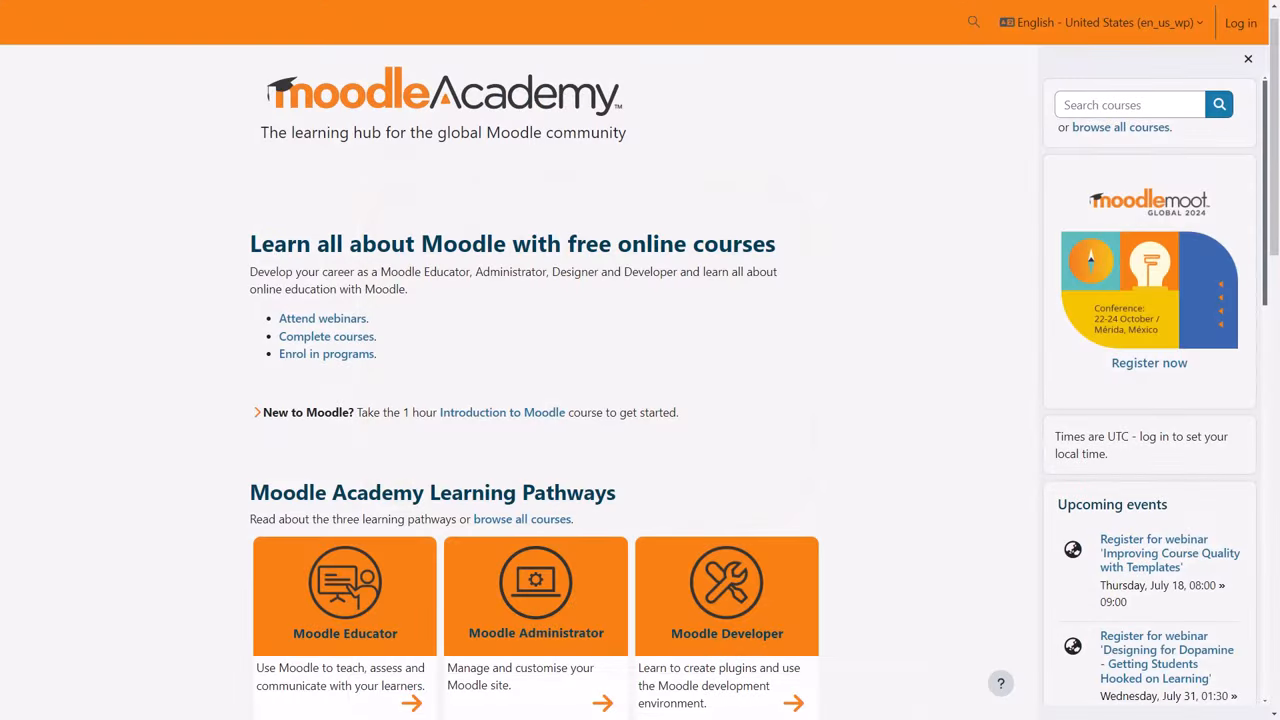
Open the Mount Orange College login form and enter the username 'sgreen'.
left_click(1240, 24)
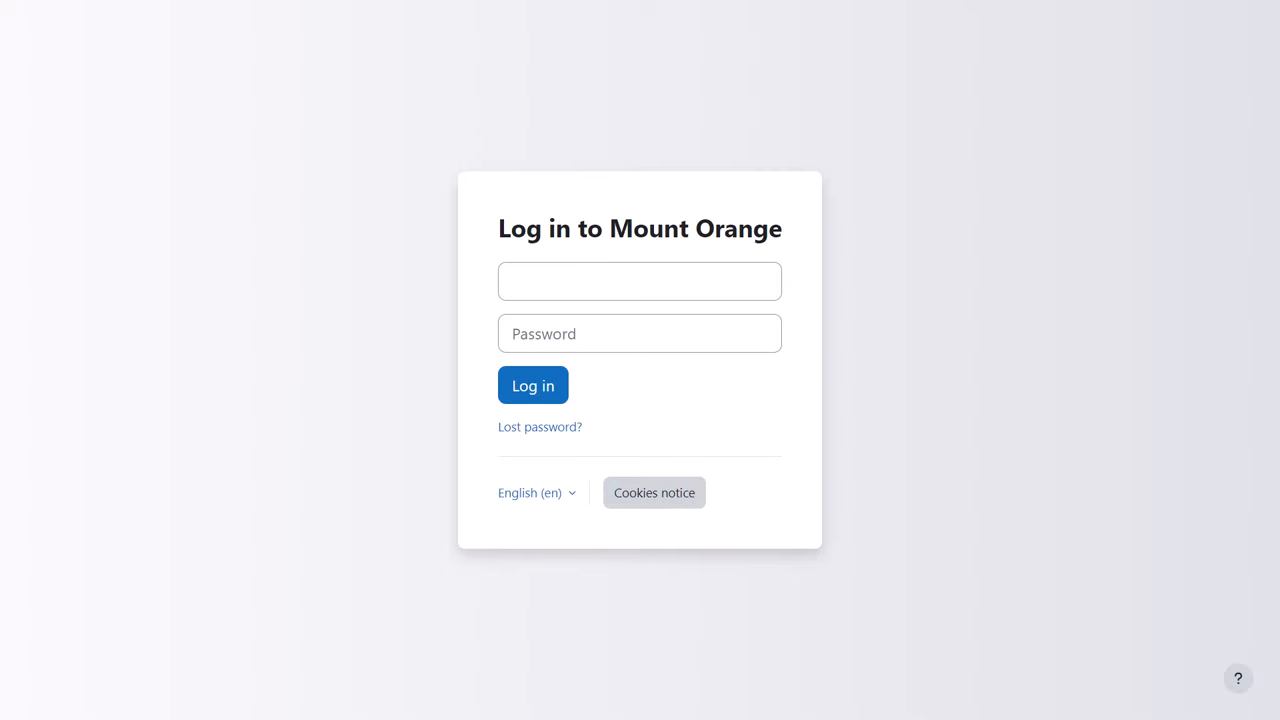
type("sgreen")
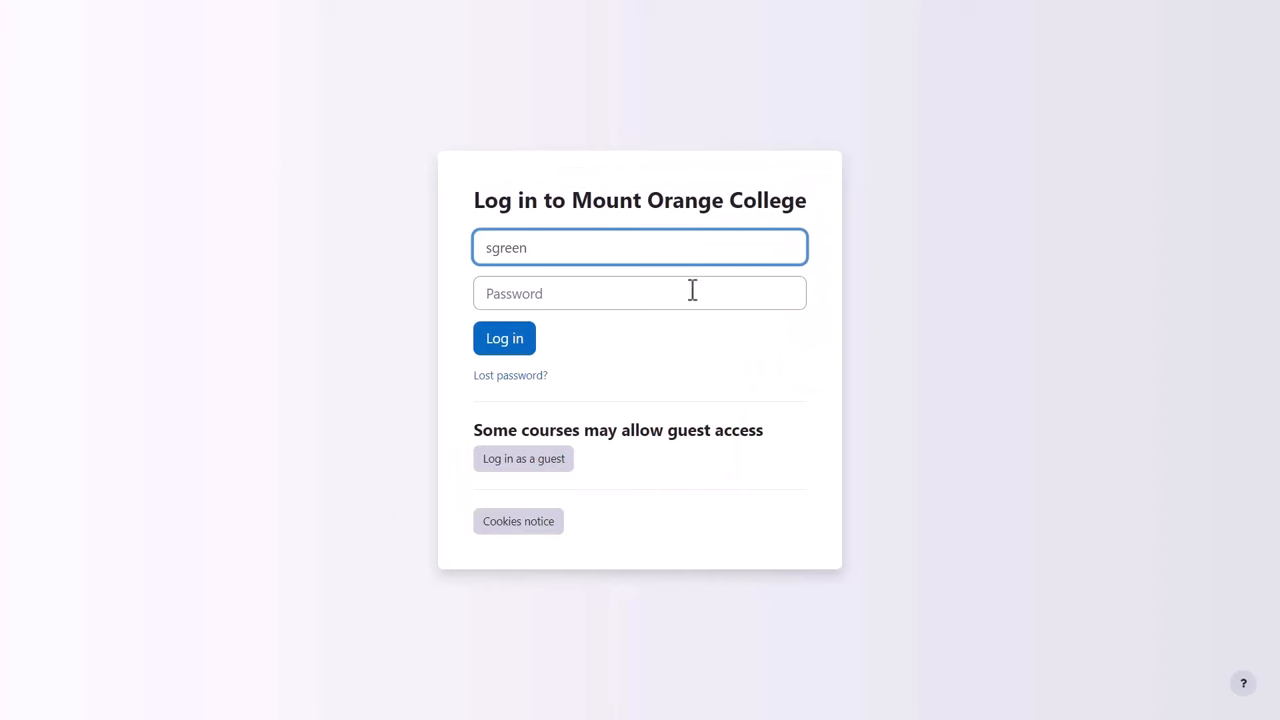
Log in as sgreen, open the profile, then view the notification preferences.
left_click(504, 338)
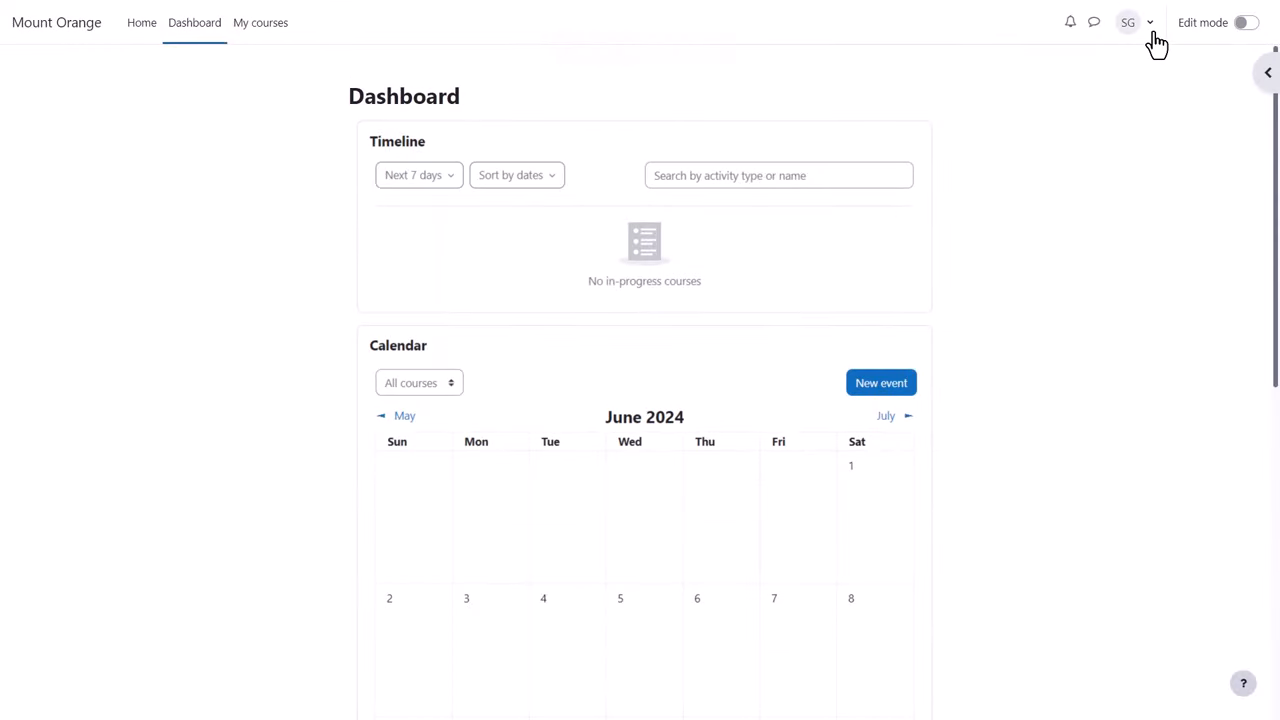
left_click(1129, 22)
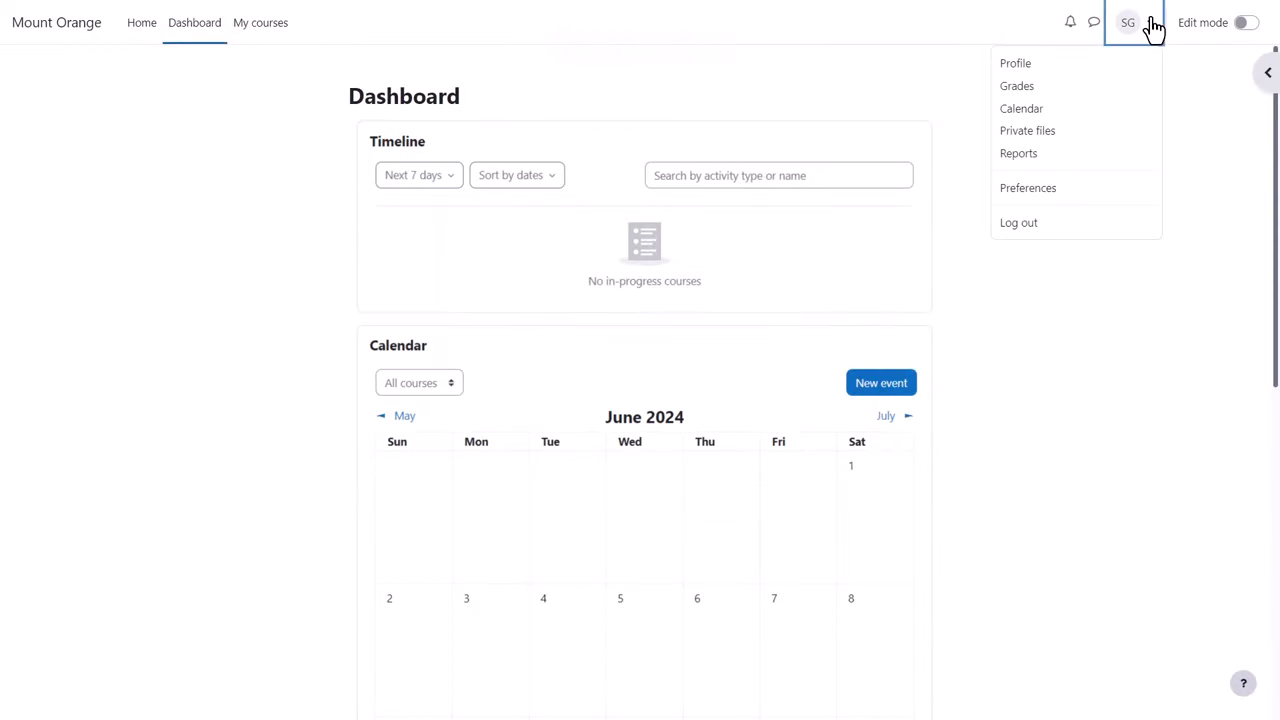
mouse_move(1015, 63)
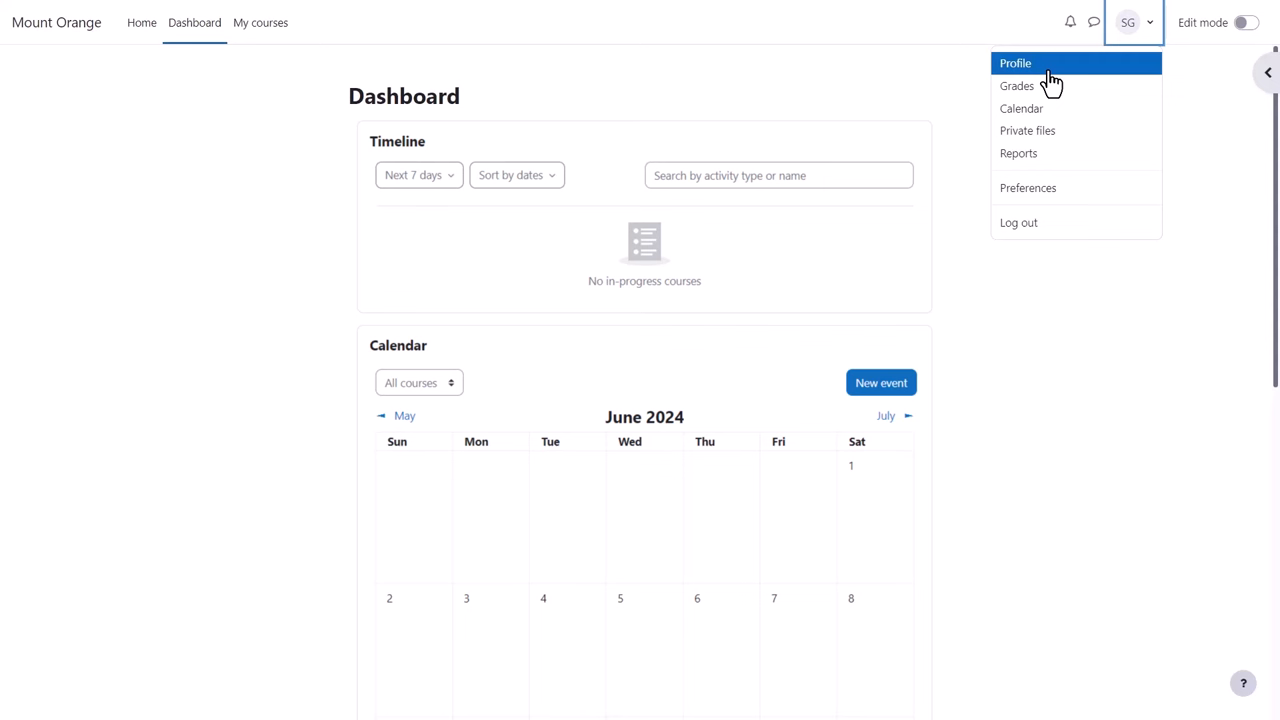
left_click(1085, 21)
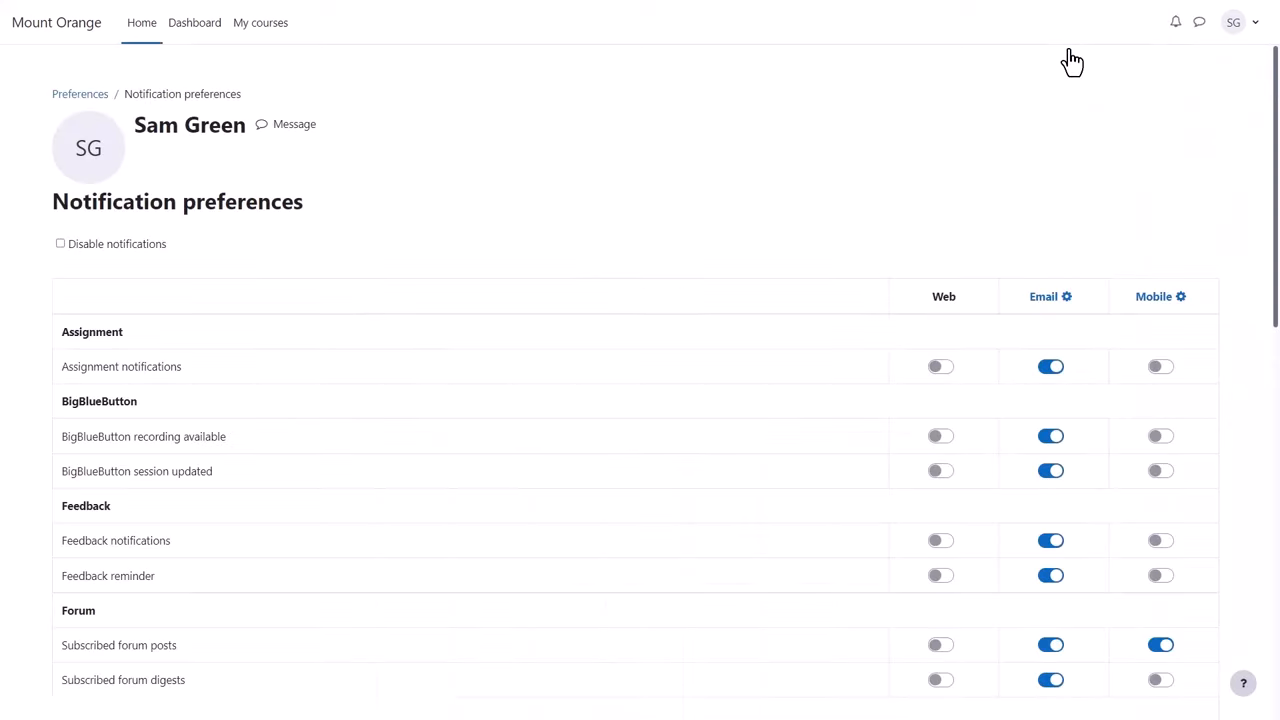
mouse_move(1175, 22)
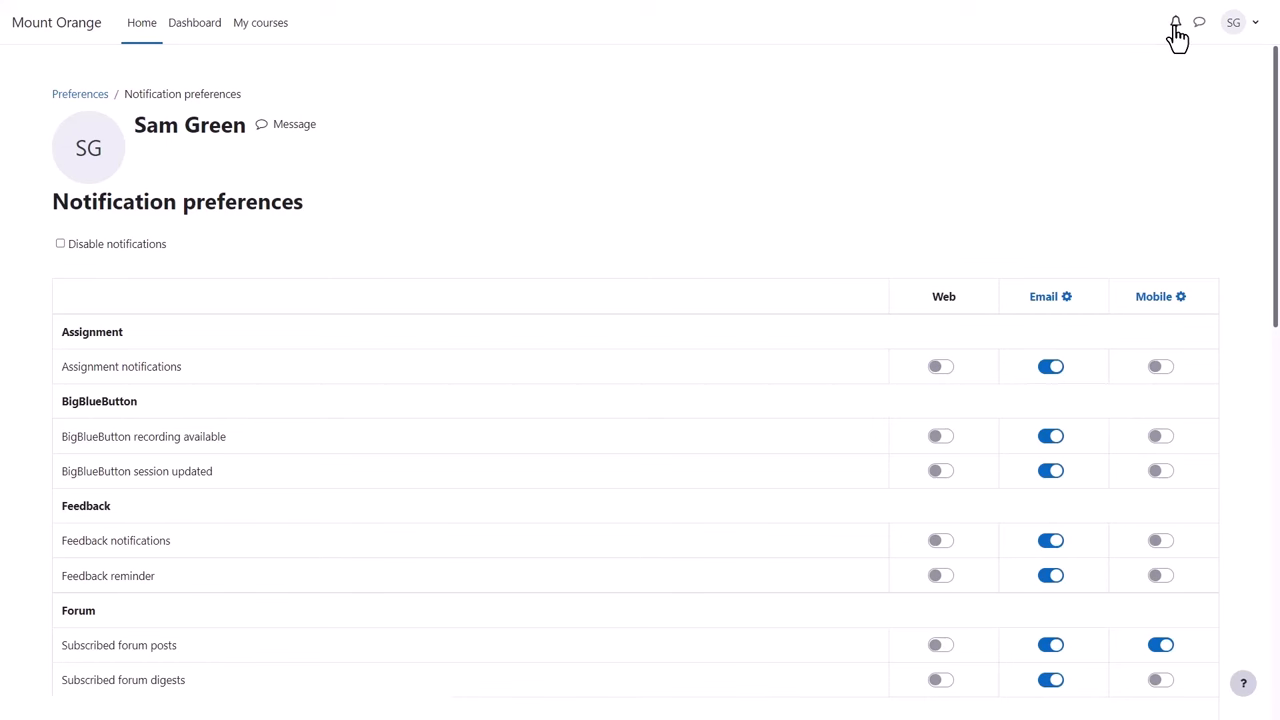
left_click(194, 22)
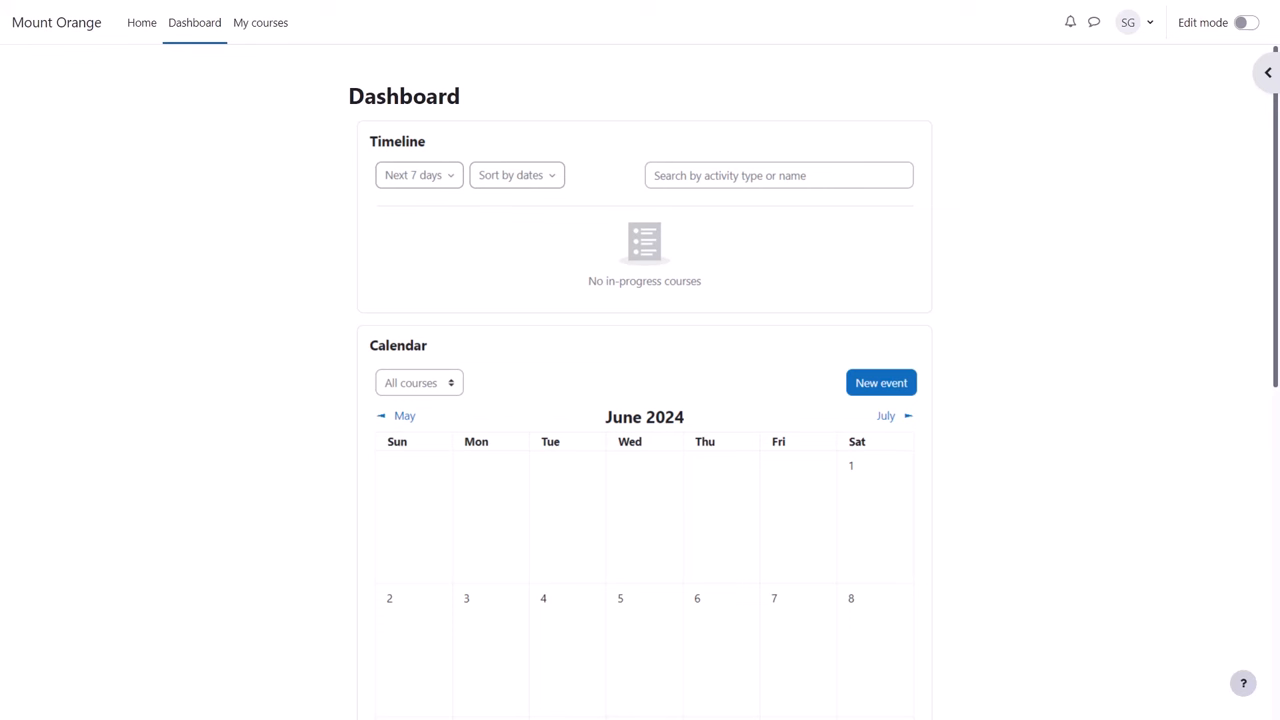
mouse_move(1152, 25)
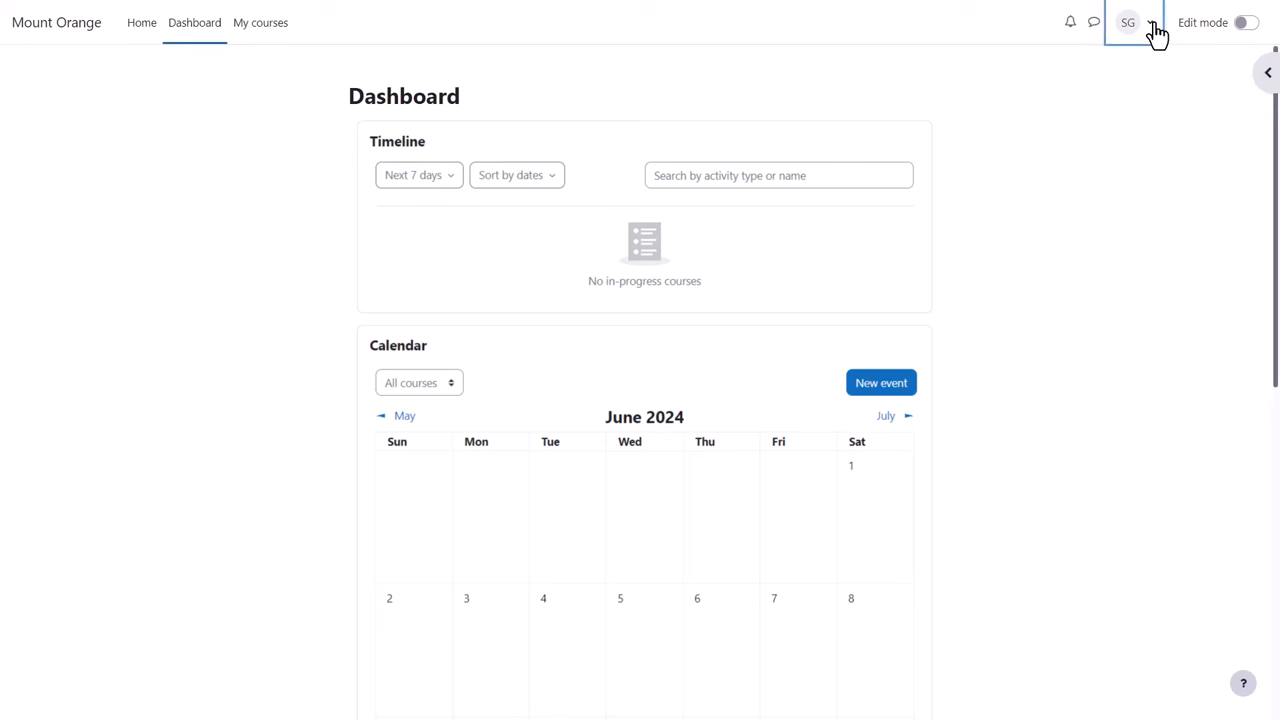
left_click(1128, 22)
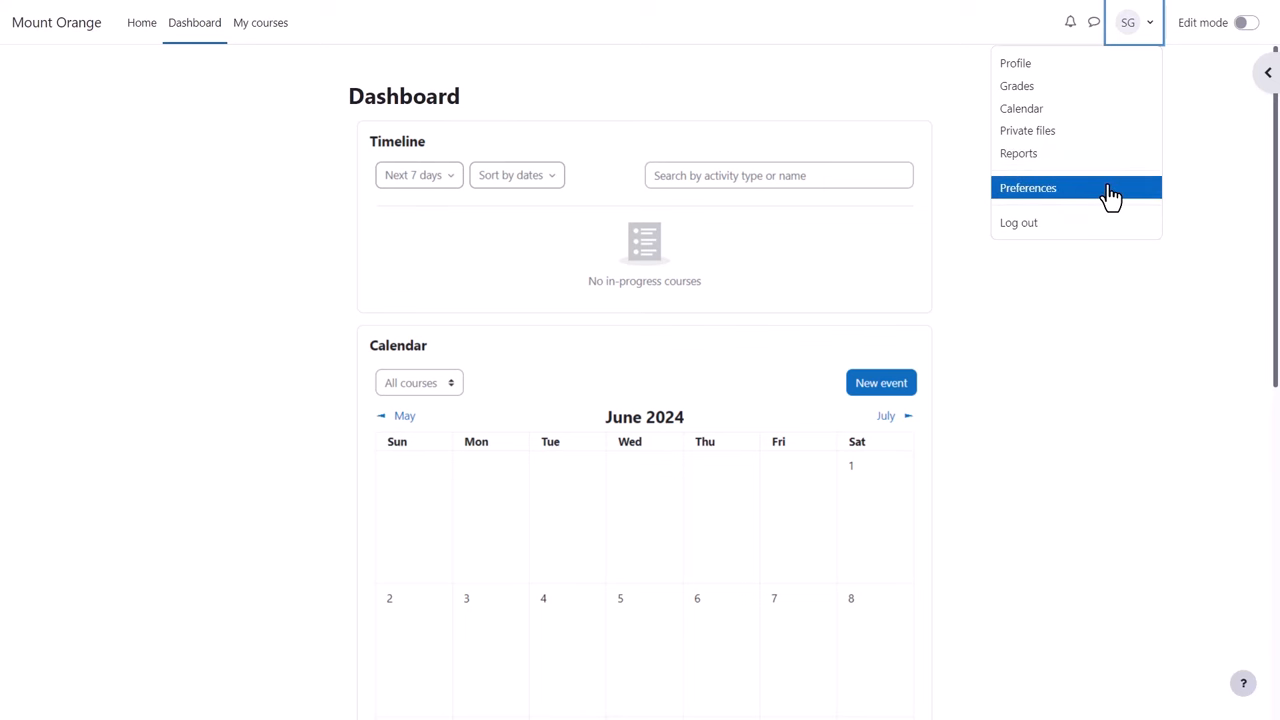
mouse_move(1077, 318)
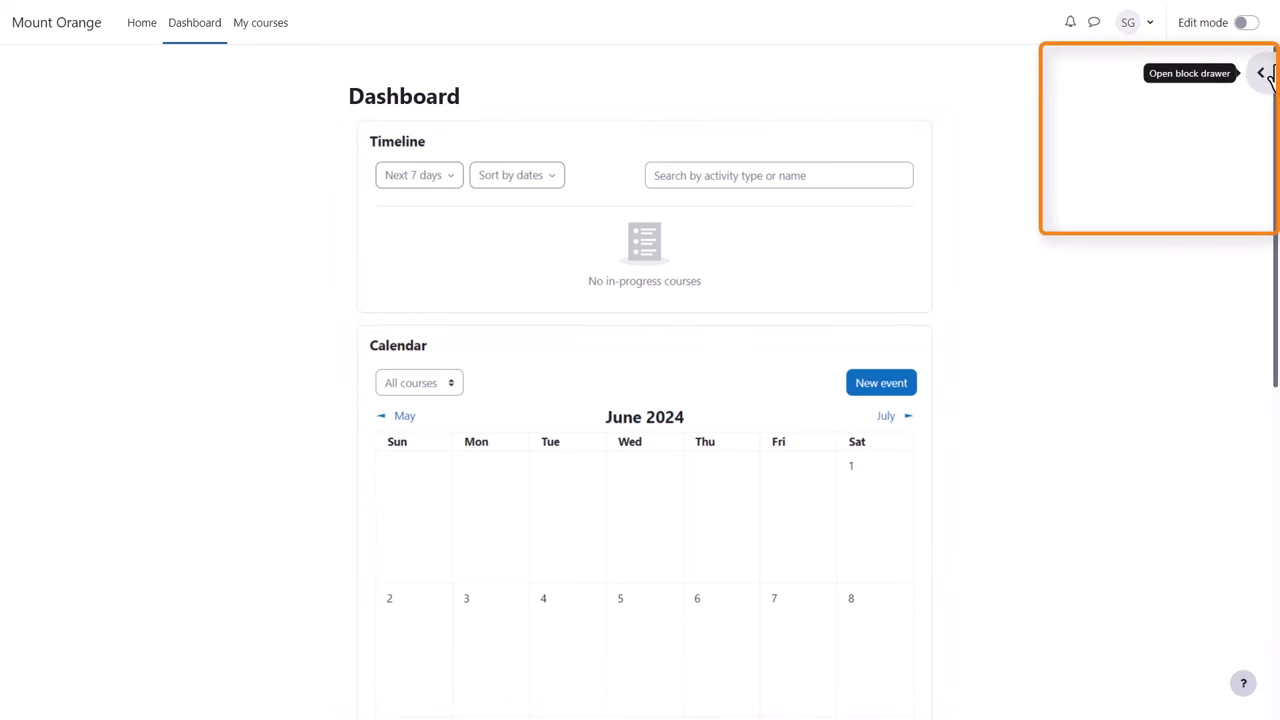
Open the dashboard block drawer to reveal Recently accessed items and Timeline.
left_click(1263, 72)
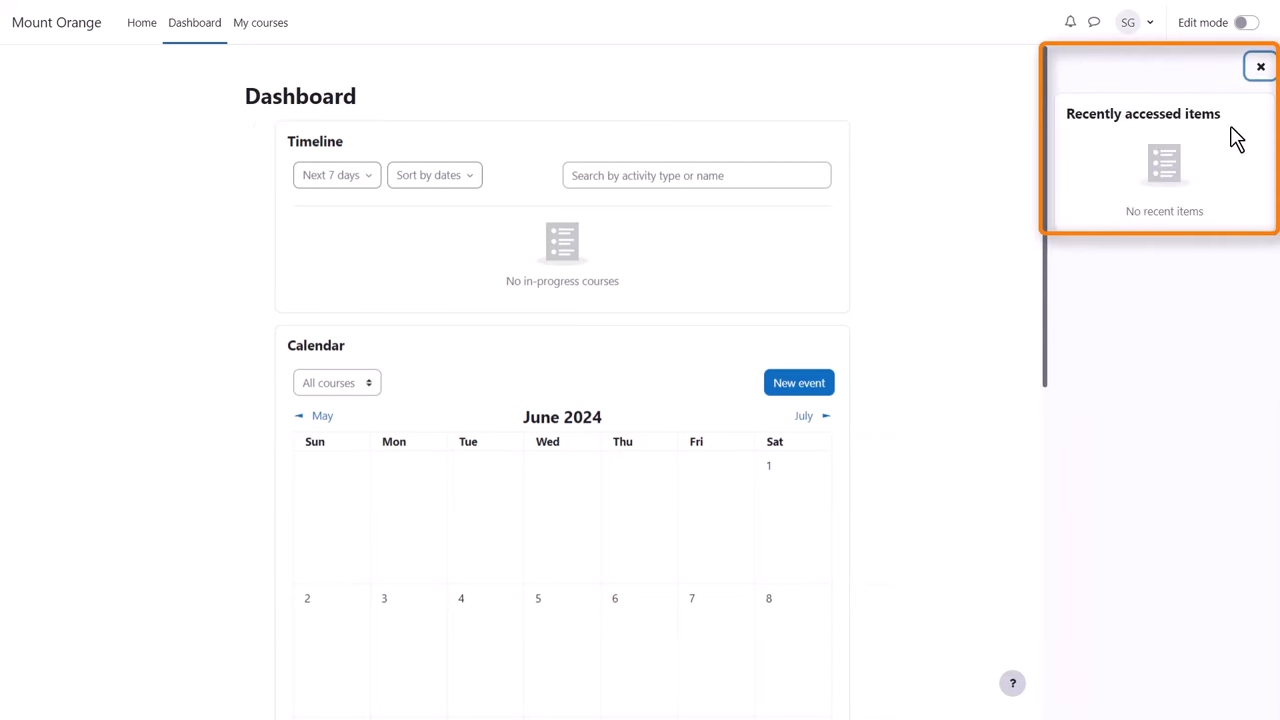
mouse_move(1232, 147)
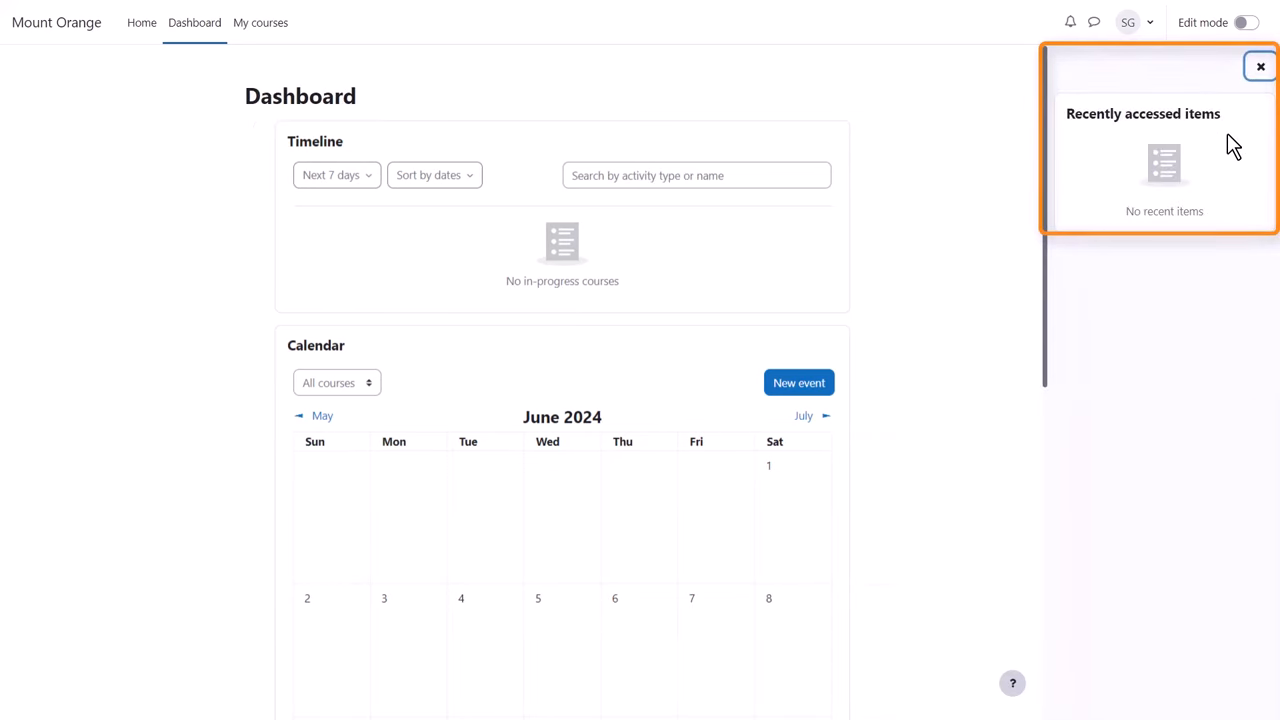
left_click(1258, 65)
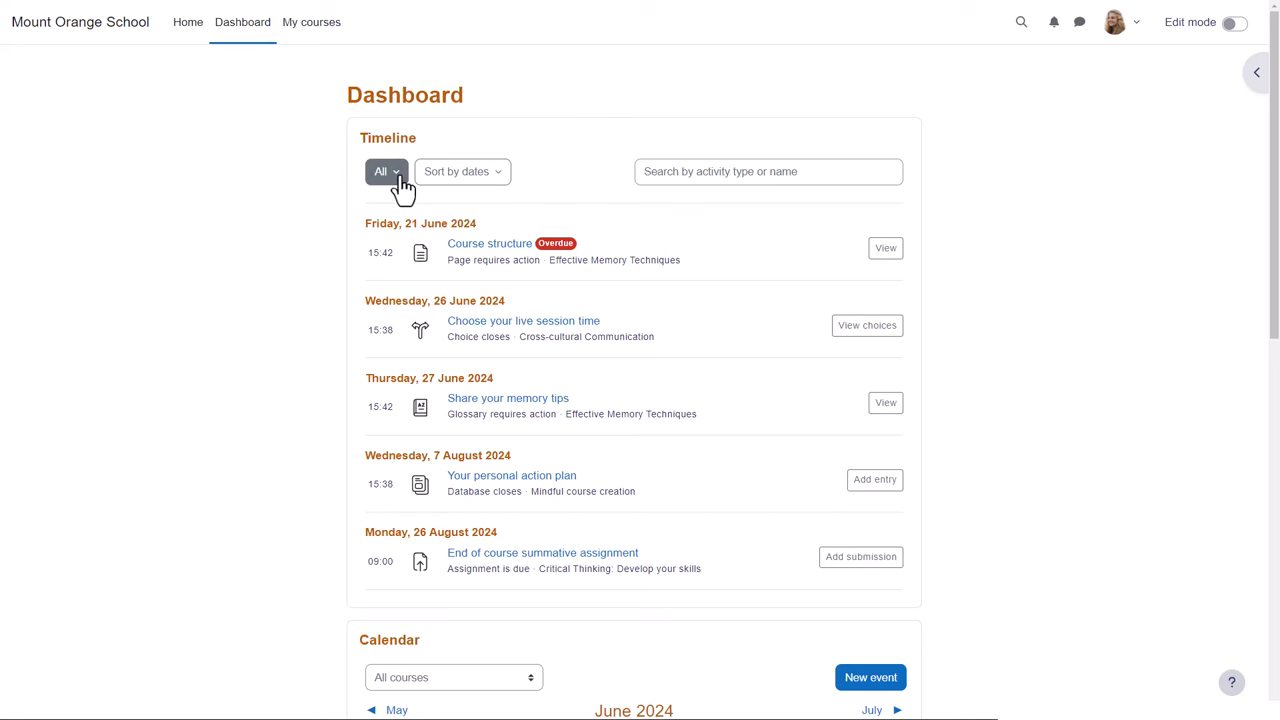
left_click(385, 171)
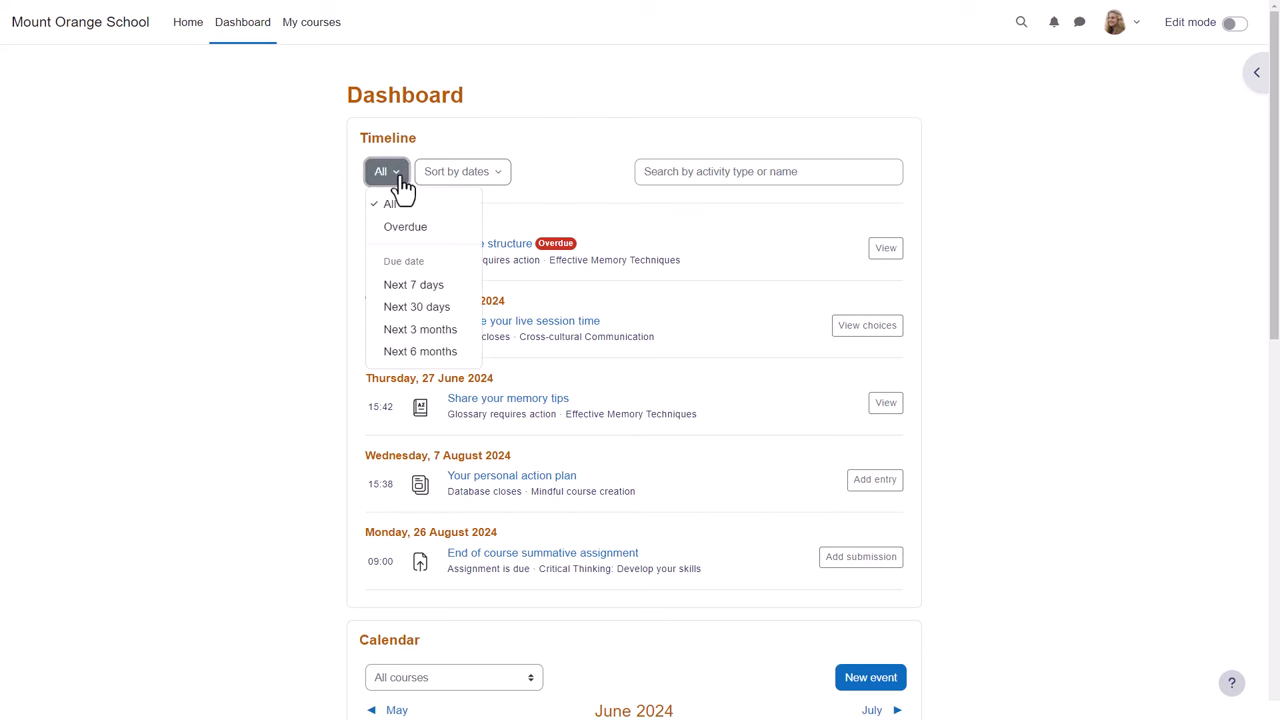
left_click(389, 203)
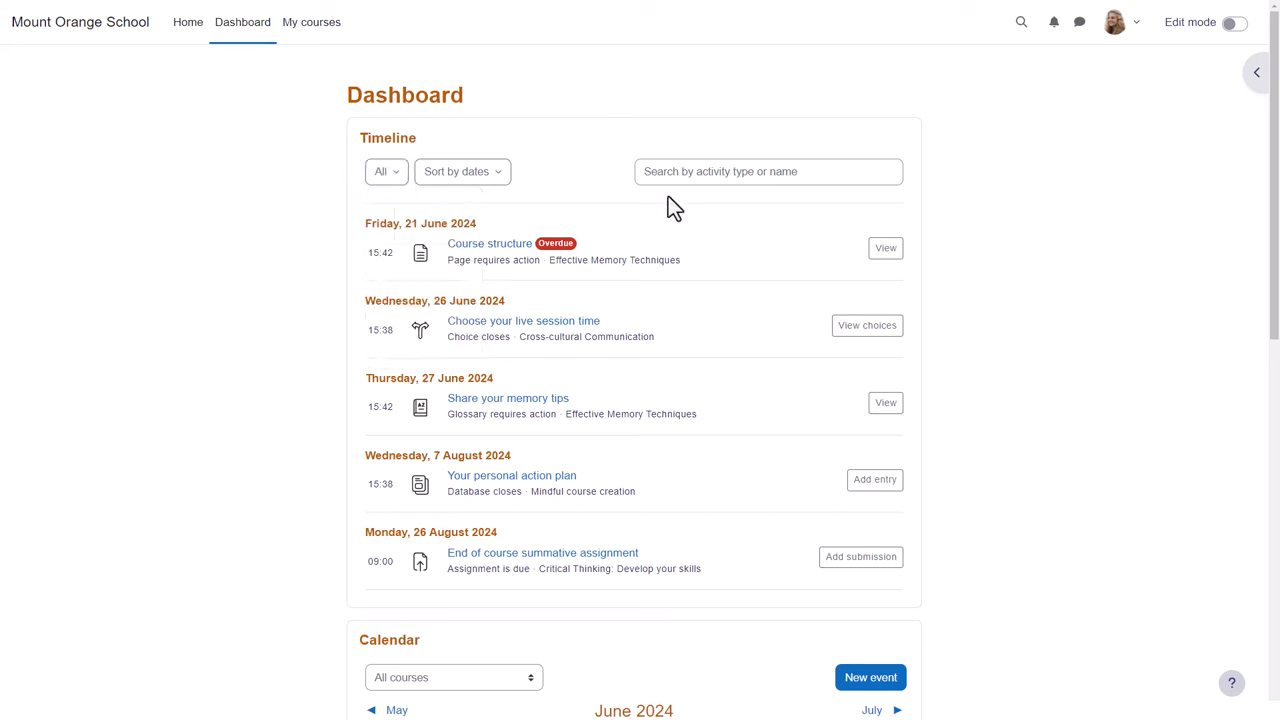
mouse_move(593, 259)
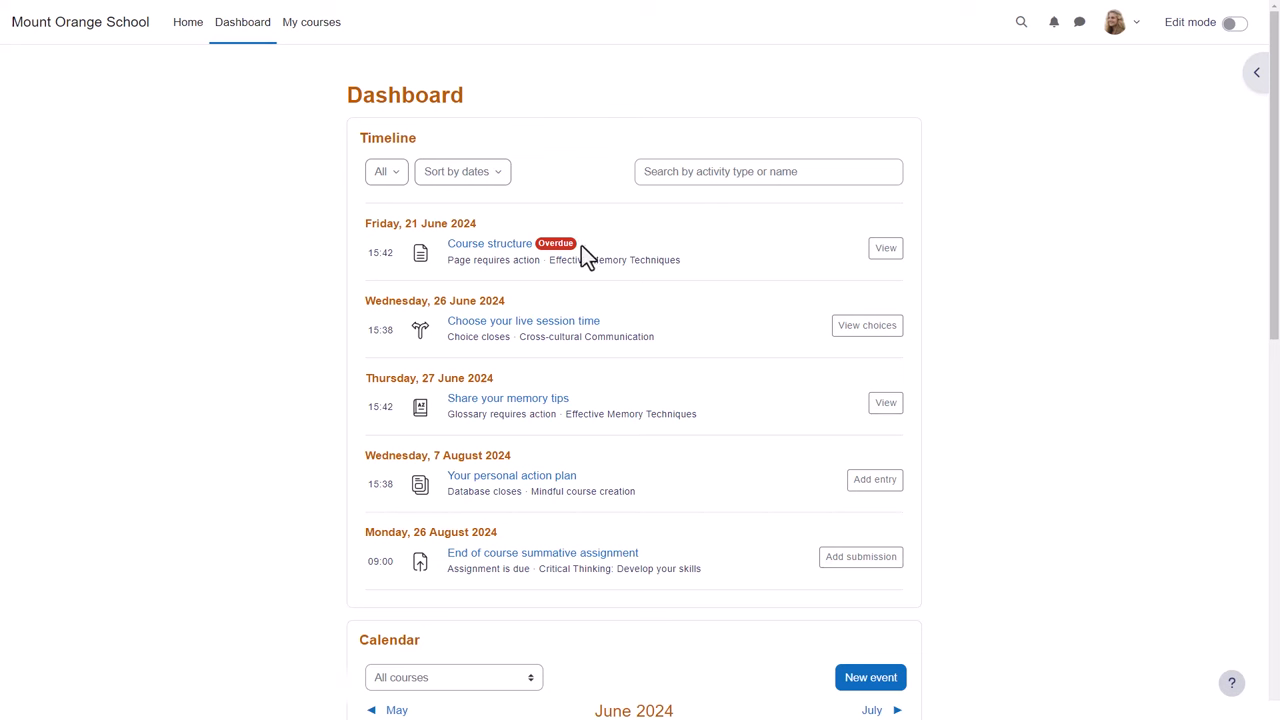
mouse_move(859, 485)
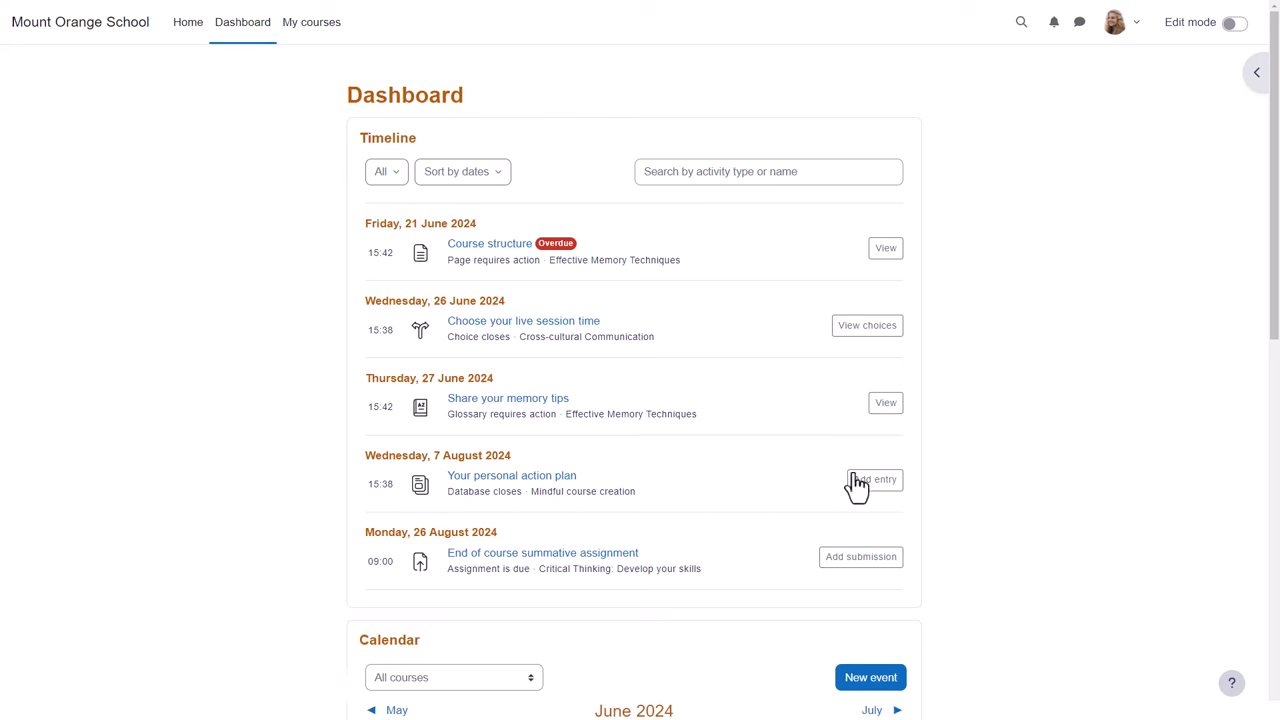
mouse_move(1255, 137)
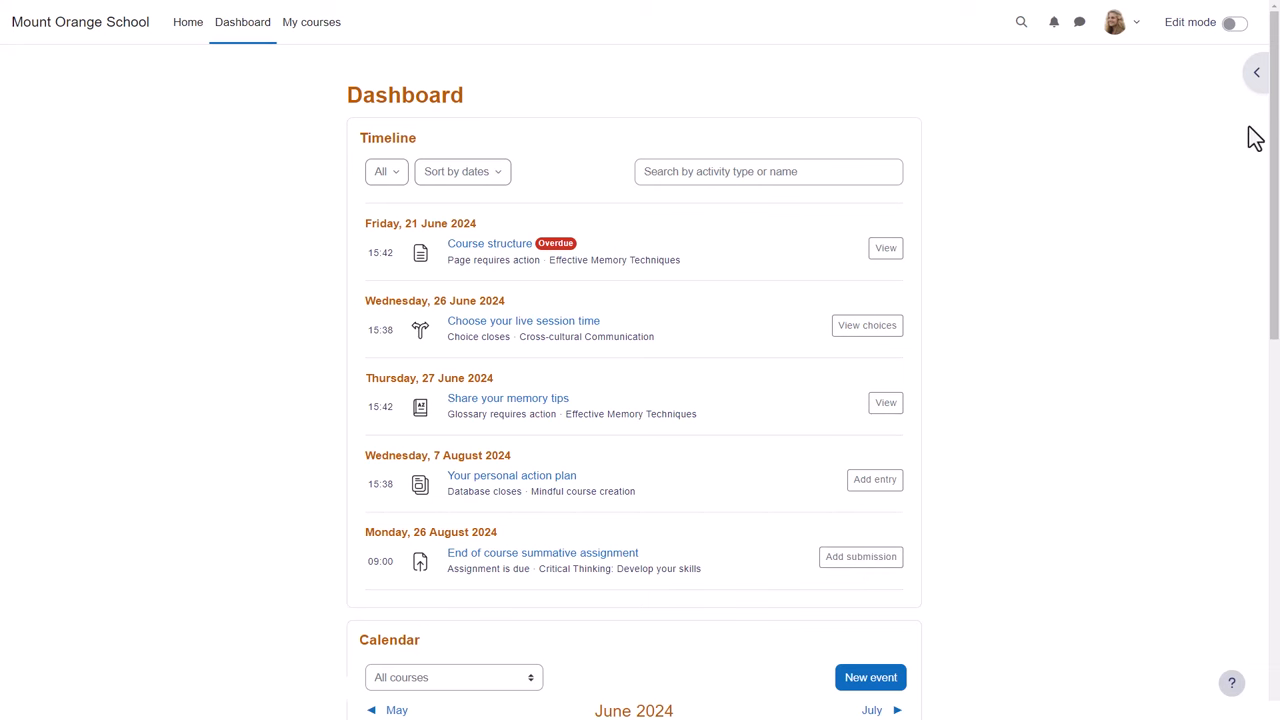
Open the dashboard's block drawer and switch Edit mode on.
left_click(1256, 72)
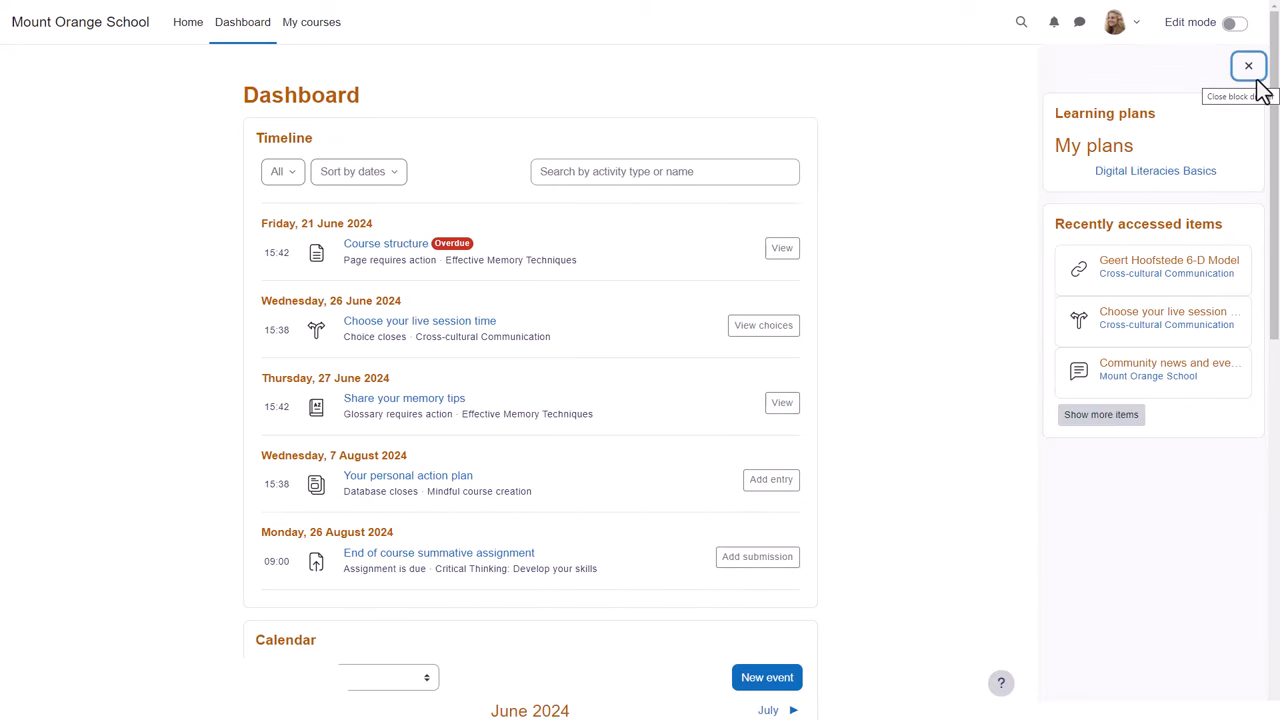
mouse_move(1240, 22)
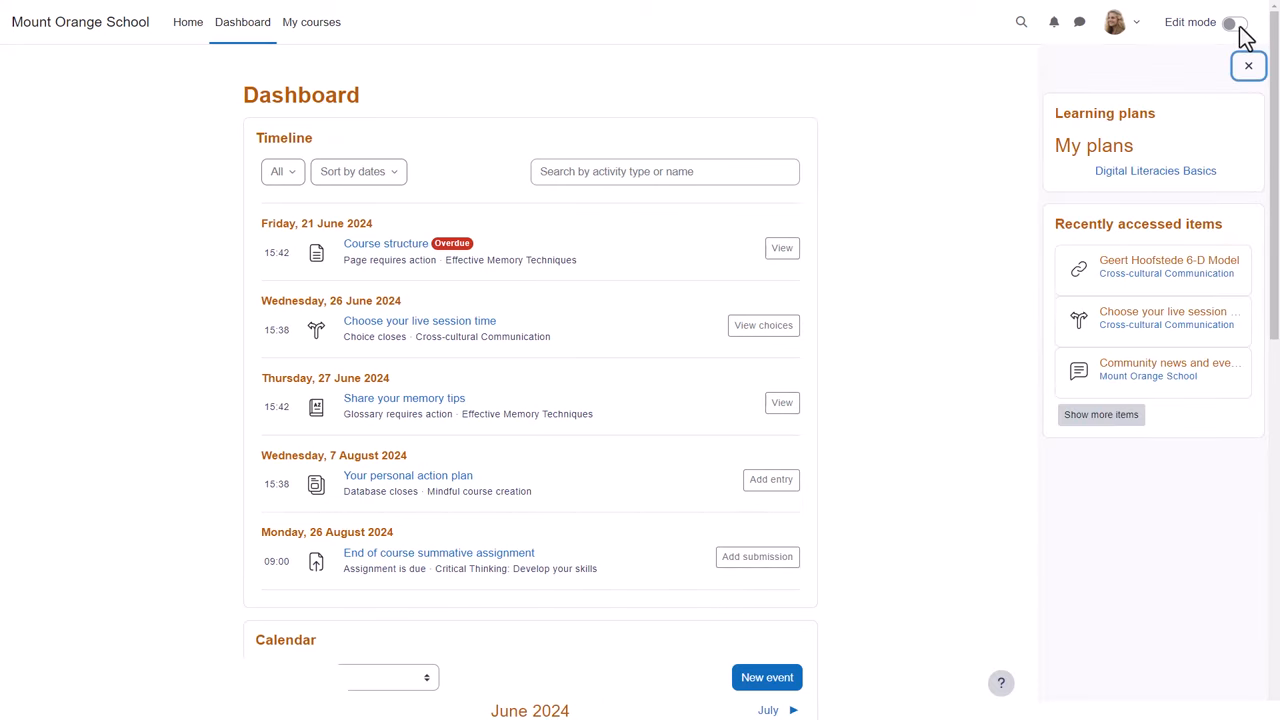
left_click(1240, 21)
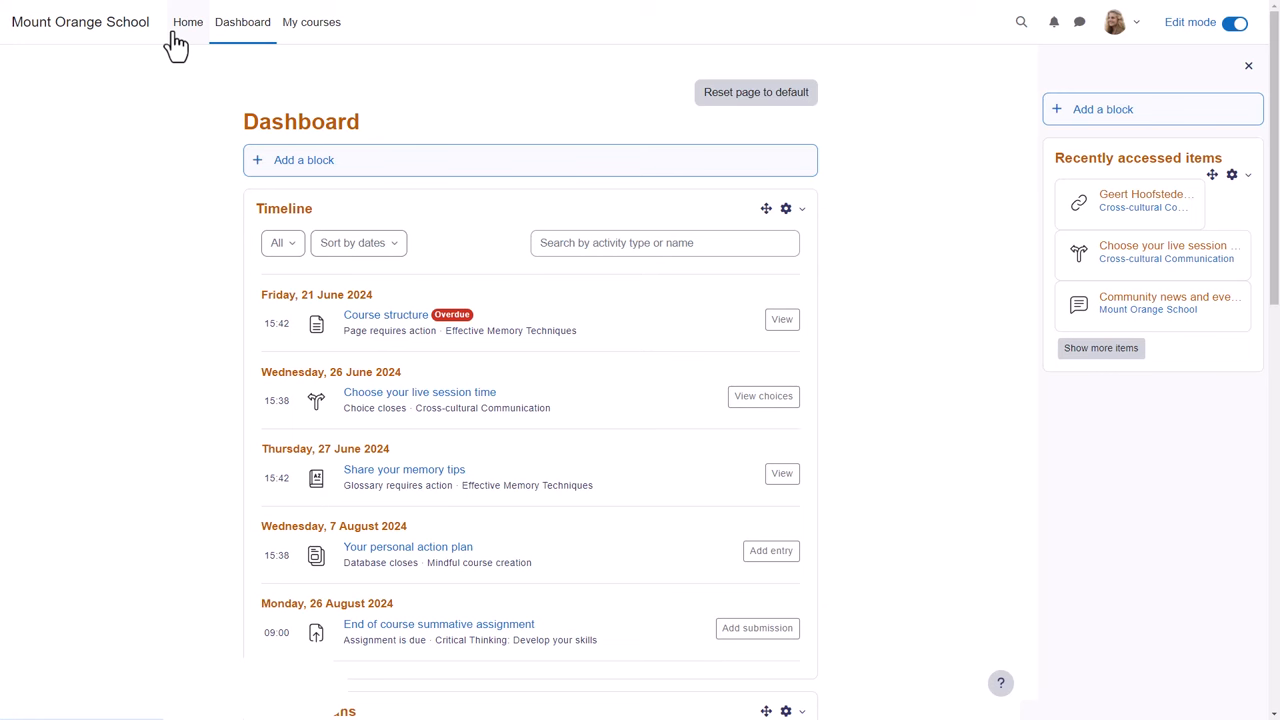
mouse_move(316, 33)
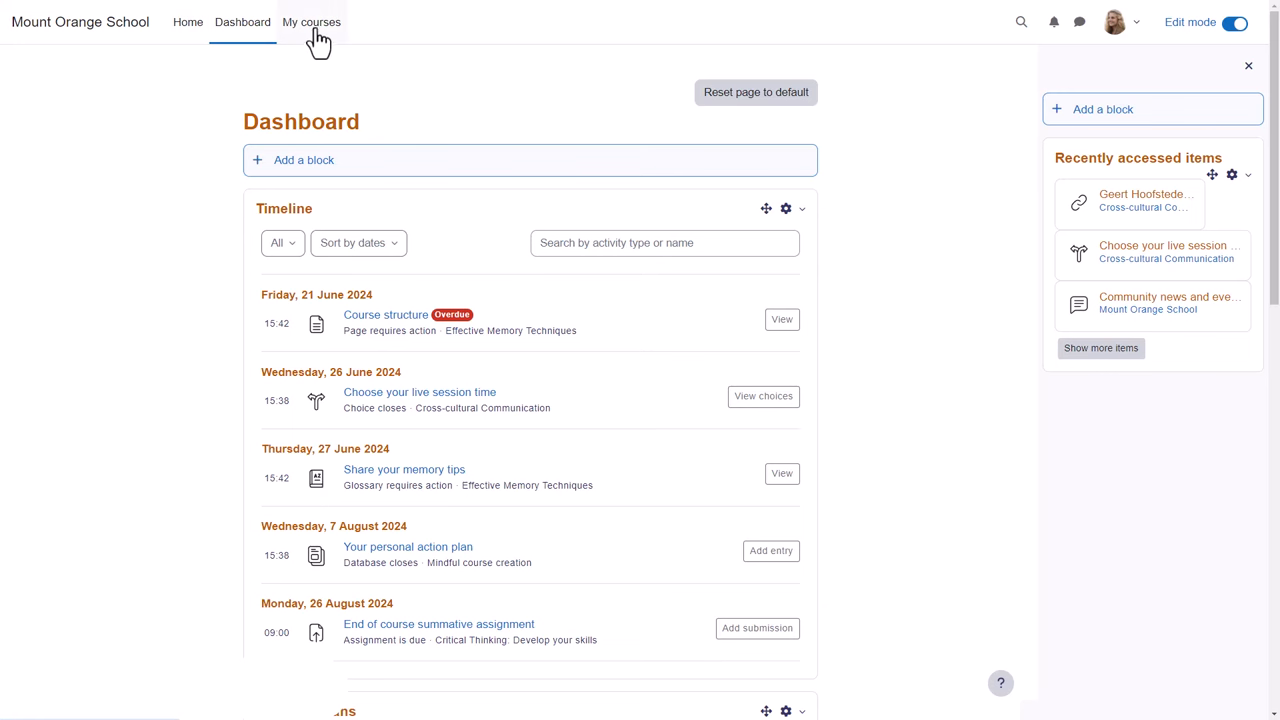
In My courses, filter to Starred, return to All, and switch the display to List.
left_click(312, 22)
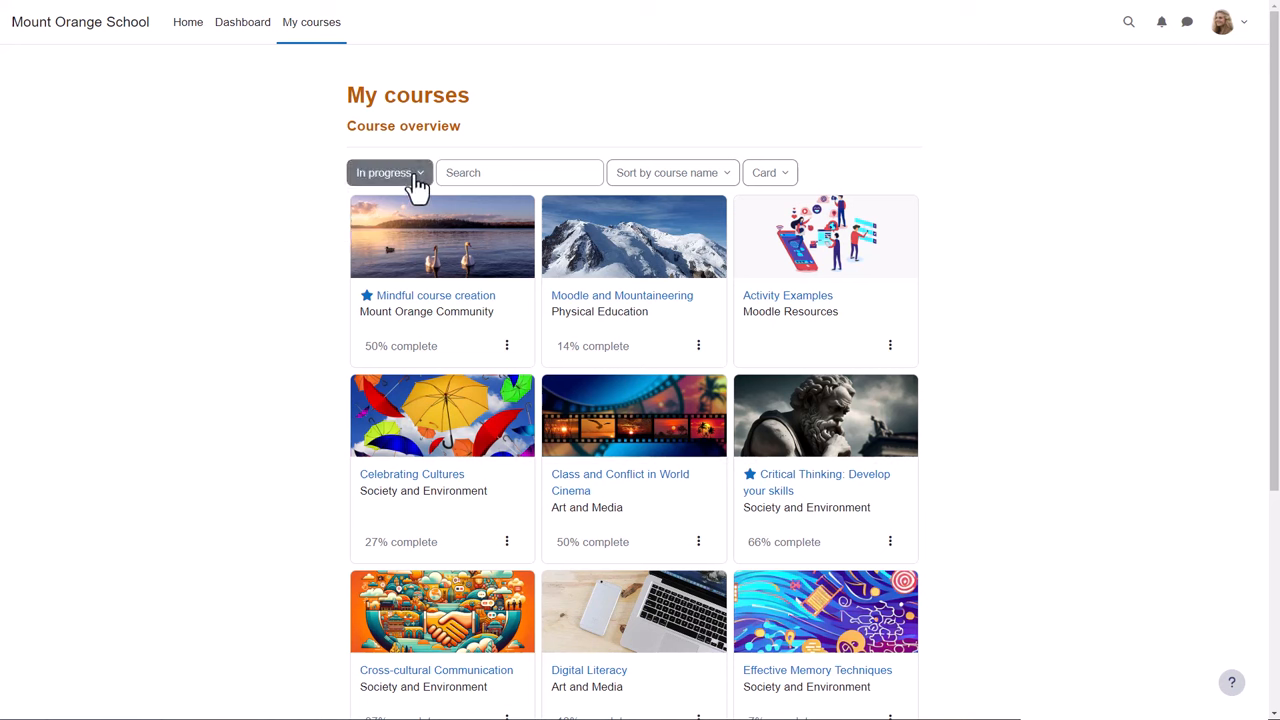
left_click(388, 172)
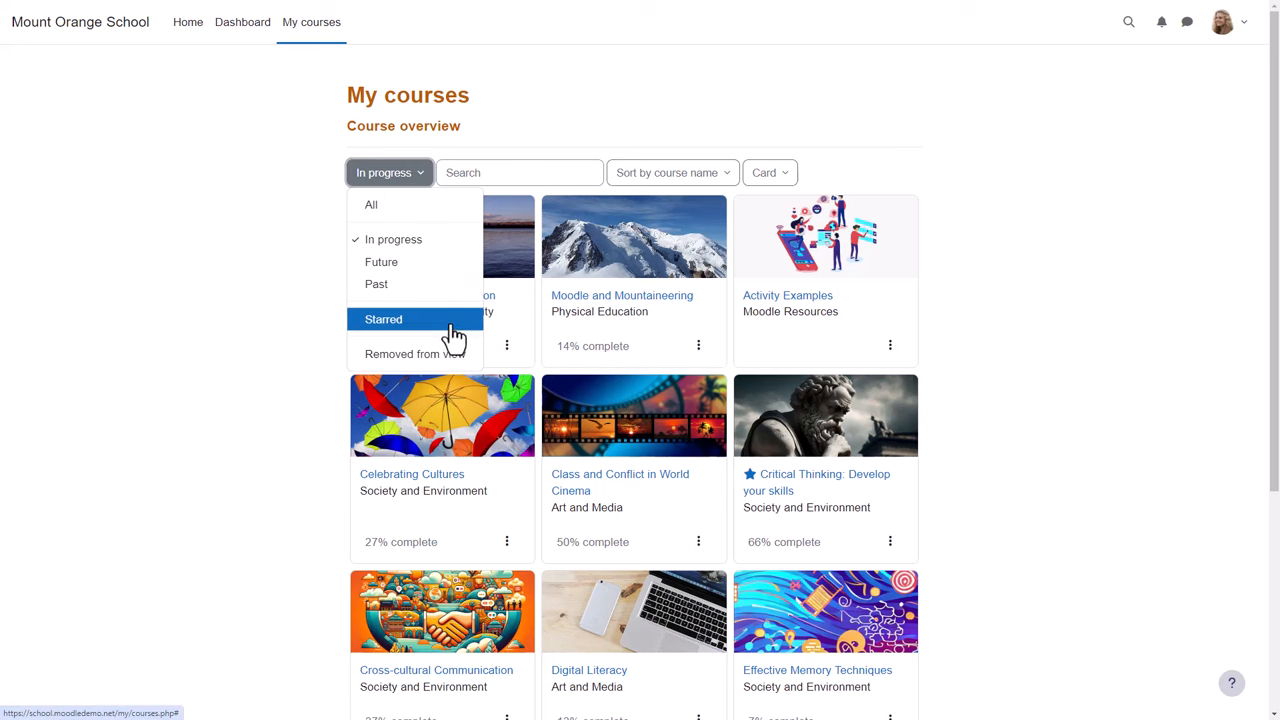
left_click(383, 319)
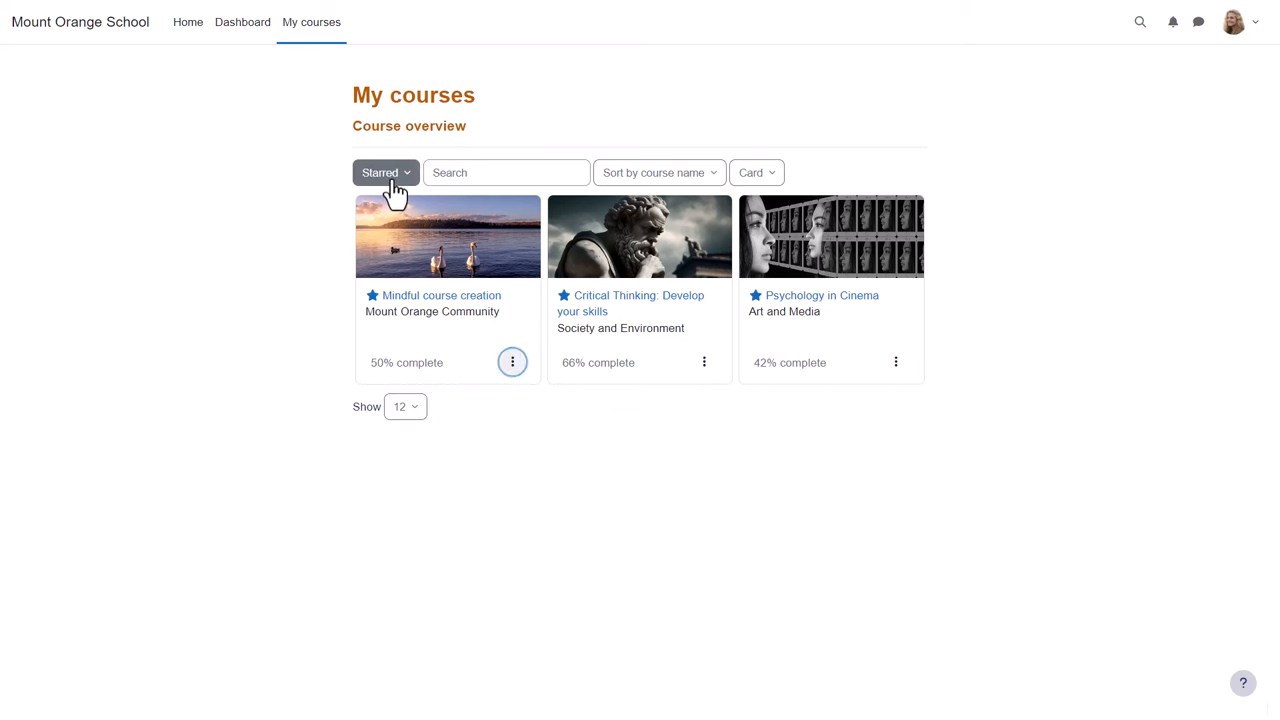
left_click(384, 172)
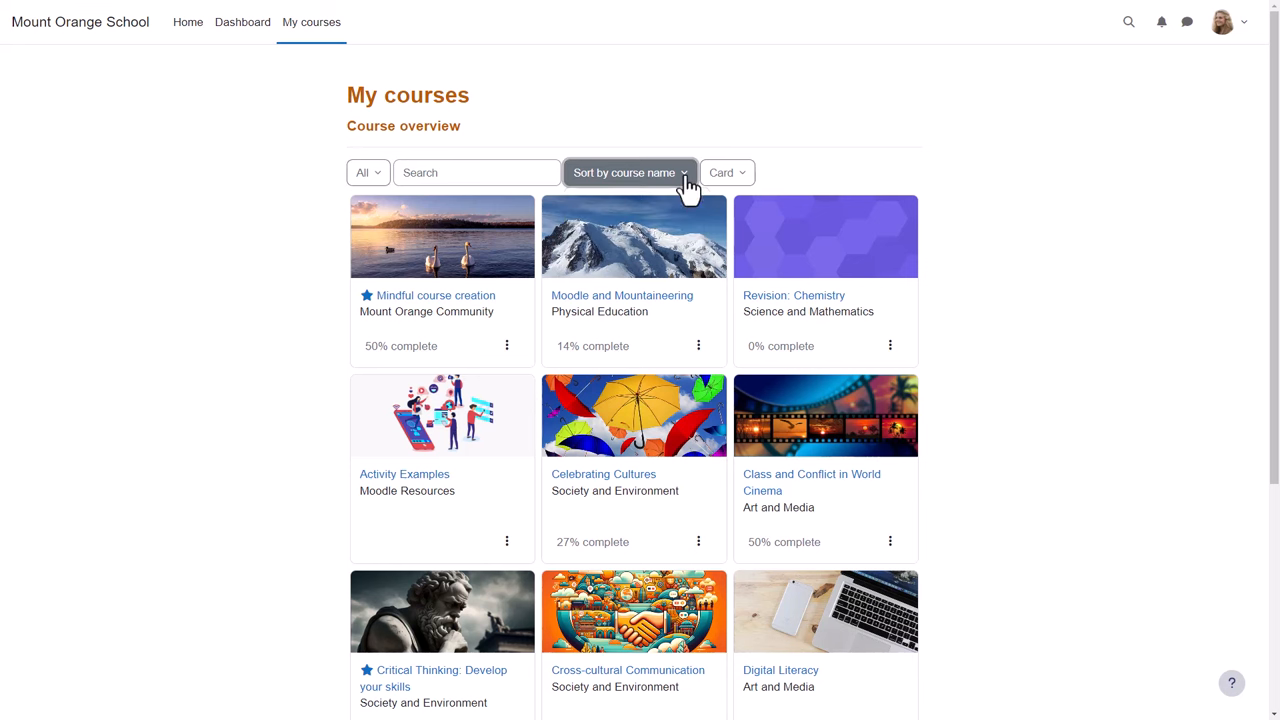
left_click(726, 172)
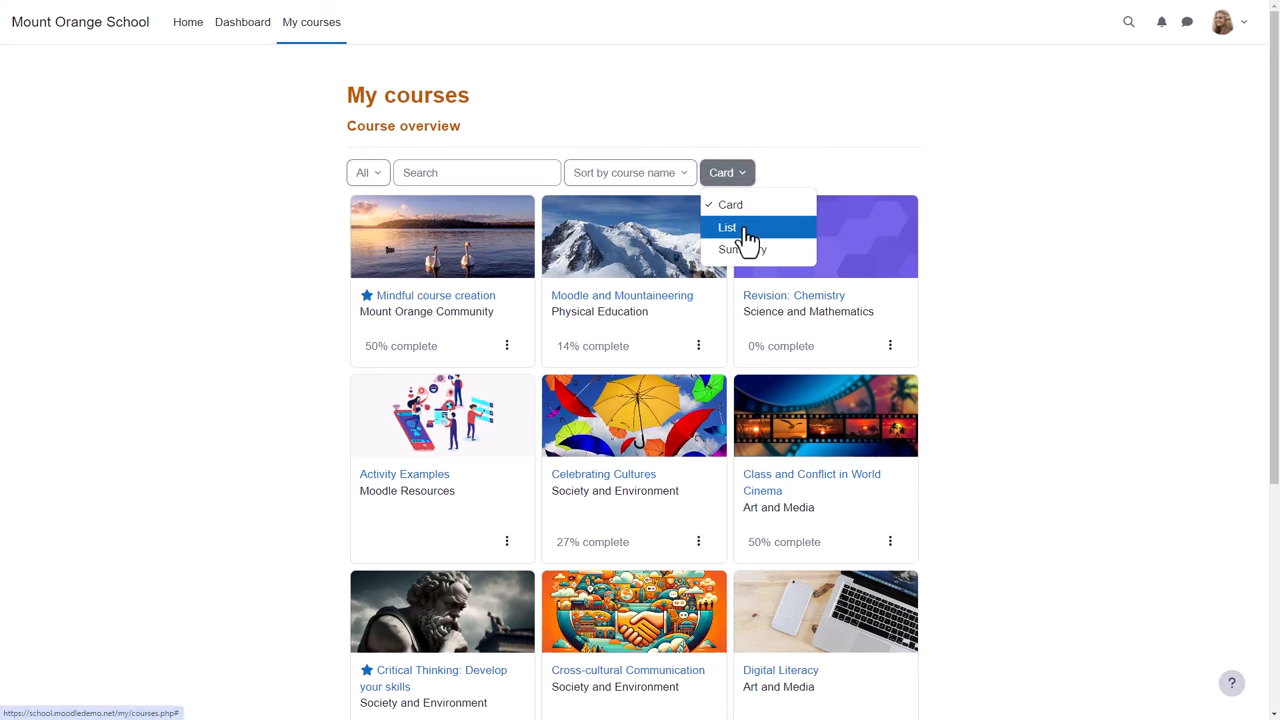
left_click(743, 249)
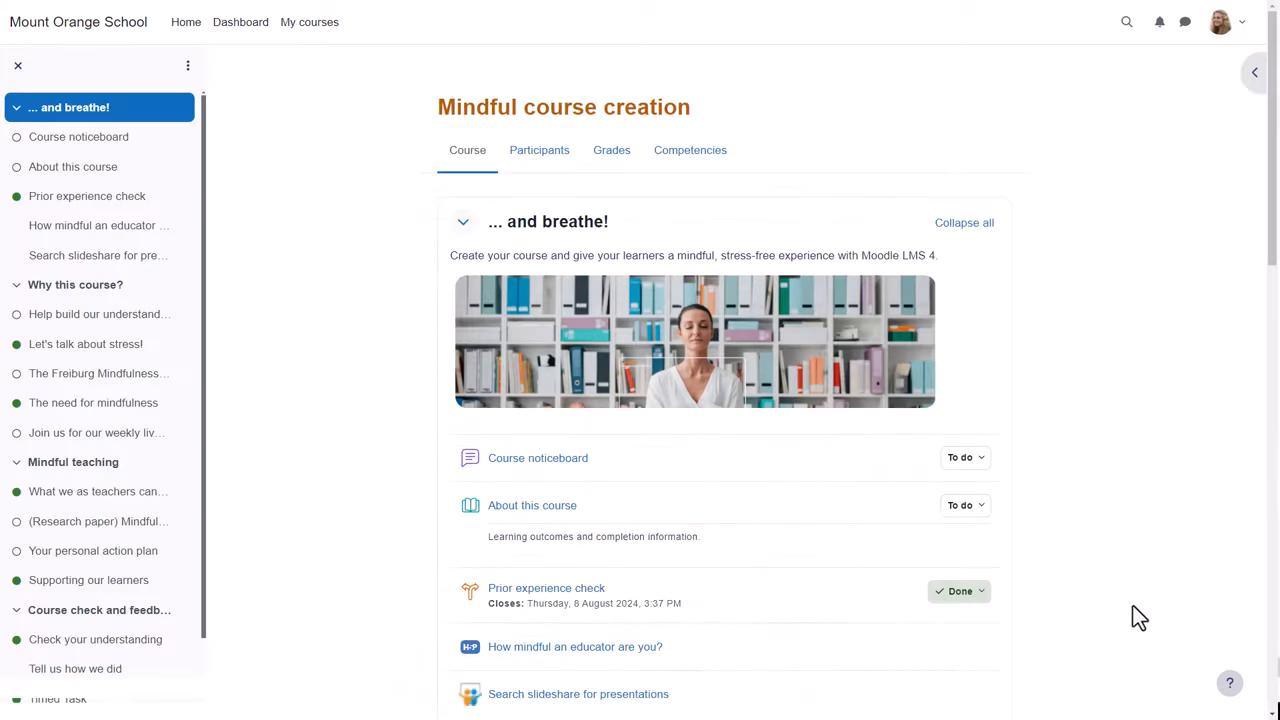
Open Mindful course creation and jump to Prior experience check and How mindful an educator.
left_click(1229, 683)
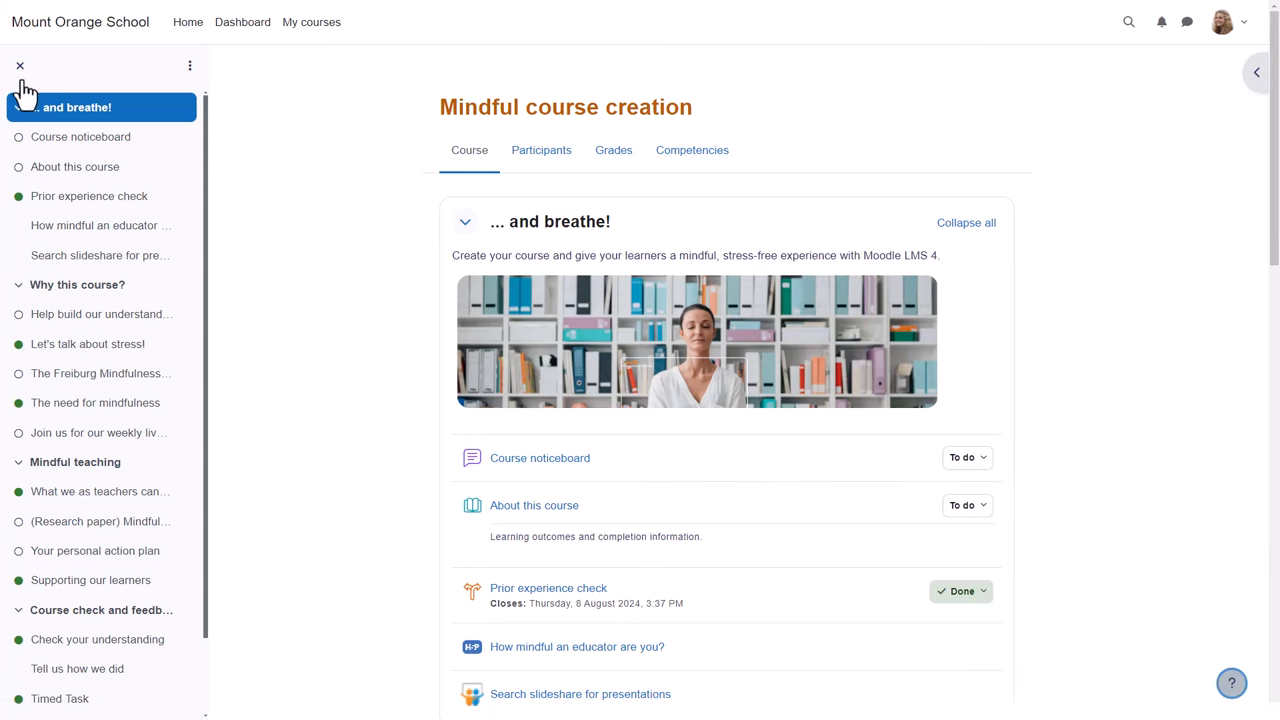
mouse_move(22, 67)
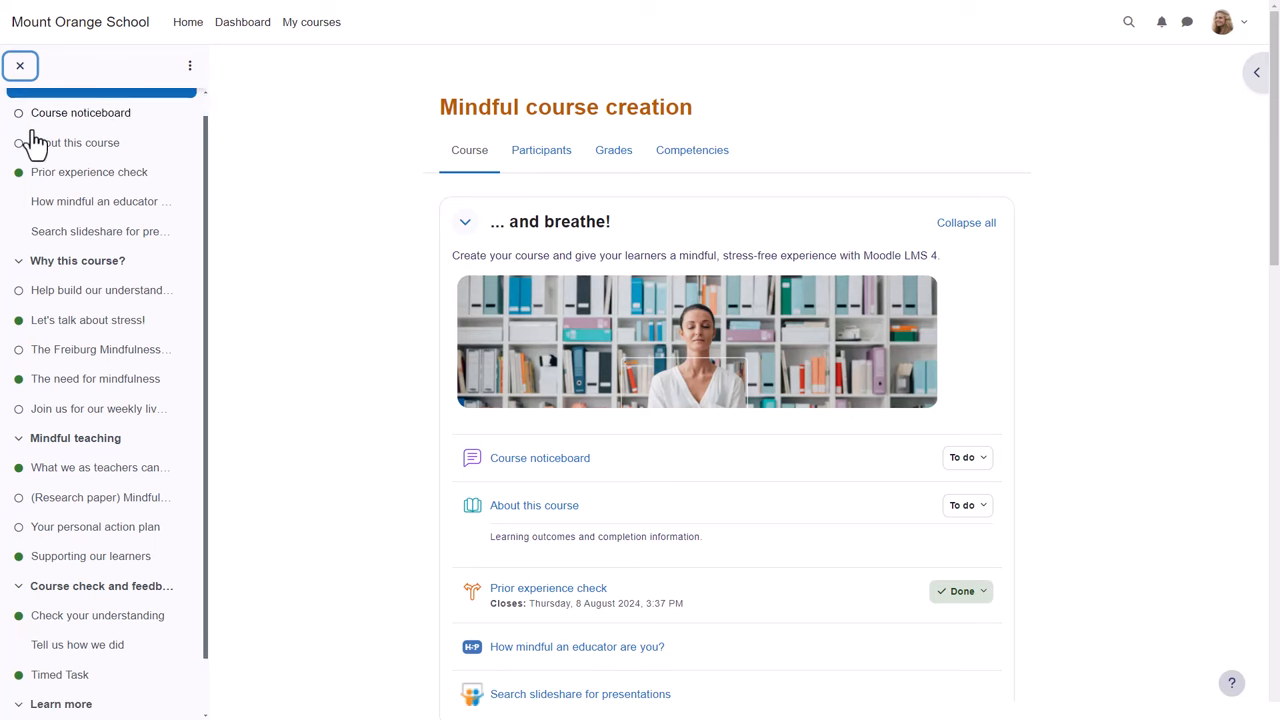
scroll("down", 3)
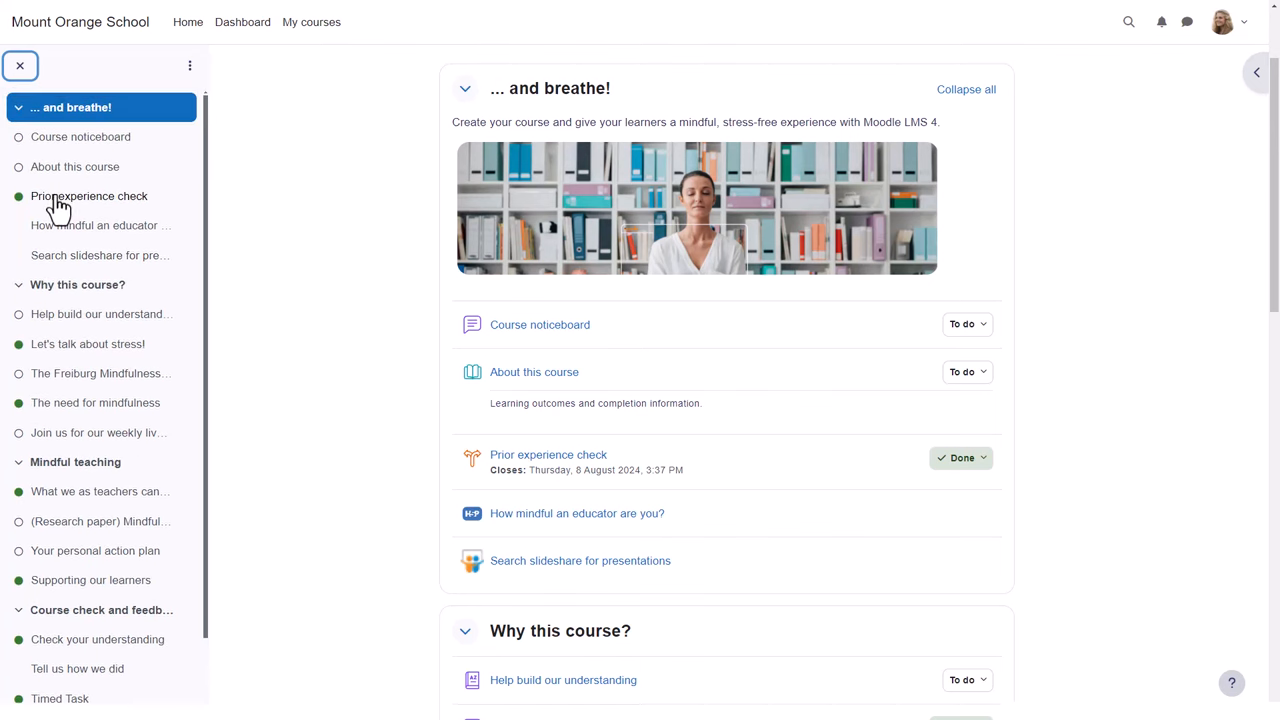
left_click(100, 225)
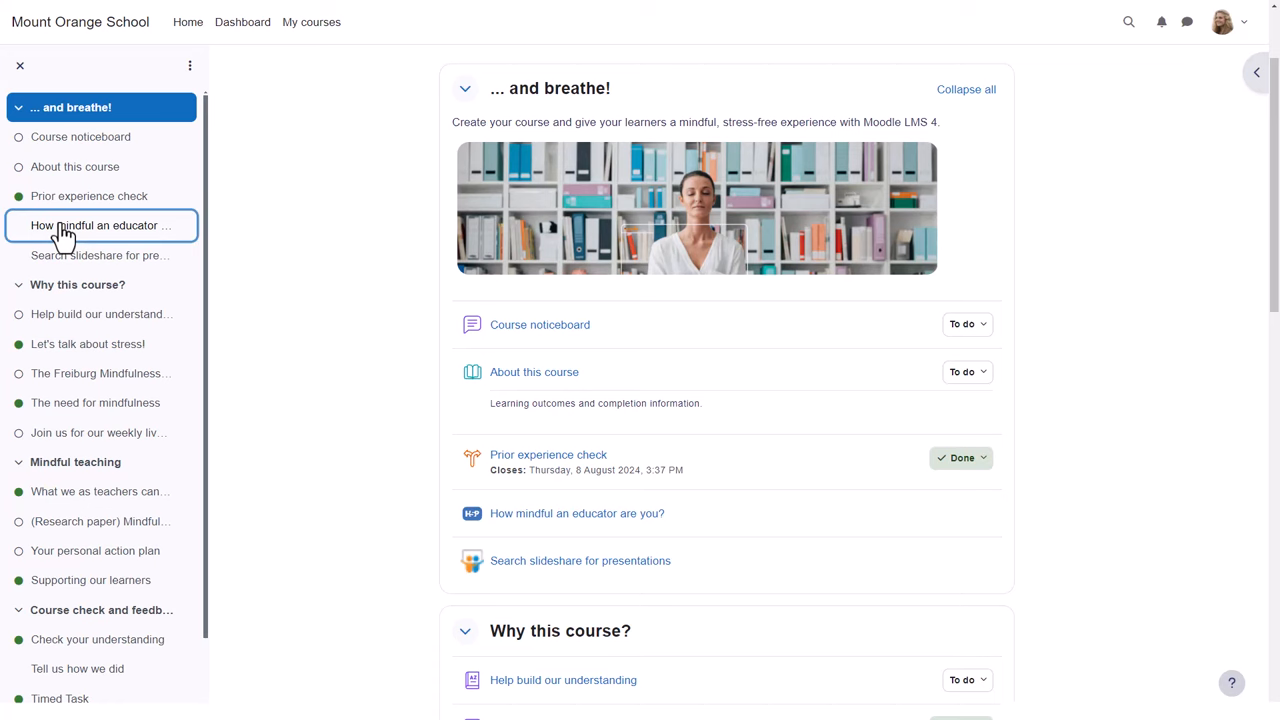
left_click(101, 225)
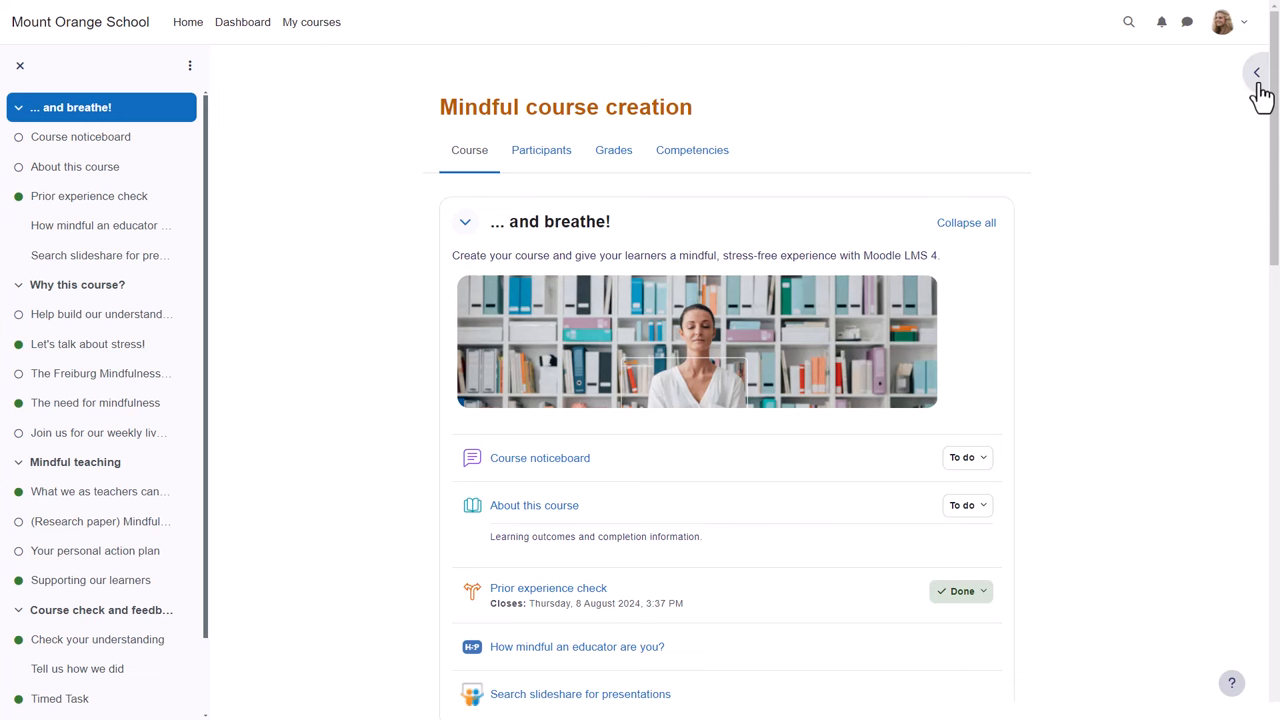
mouse_move(1264, 72)
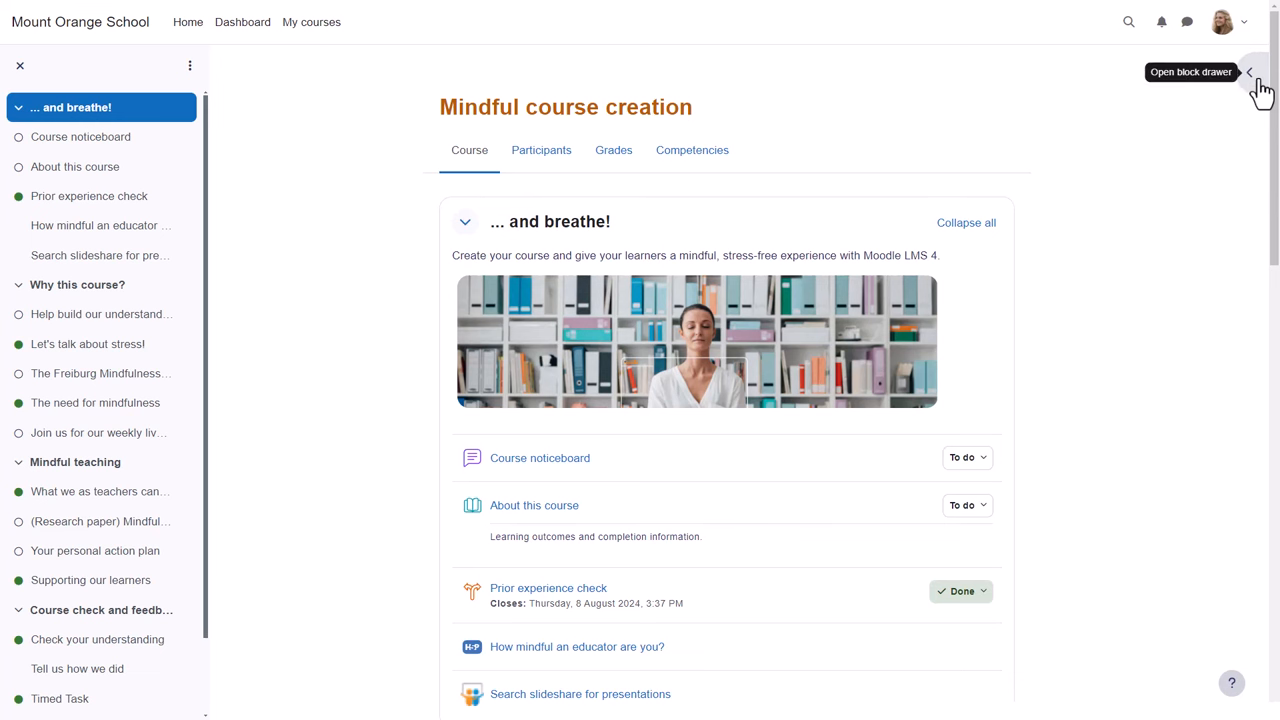
left_click(1266, 71)
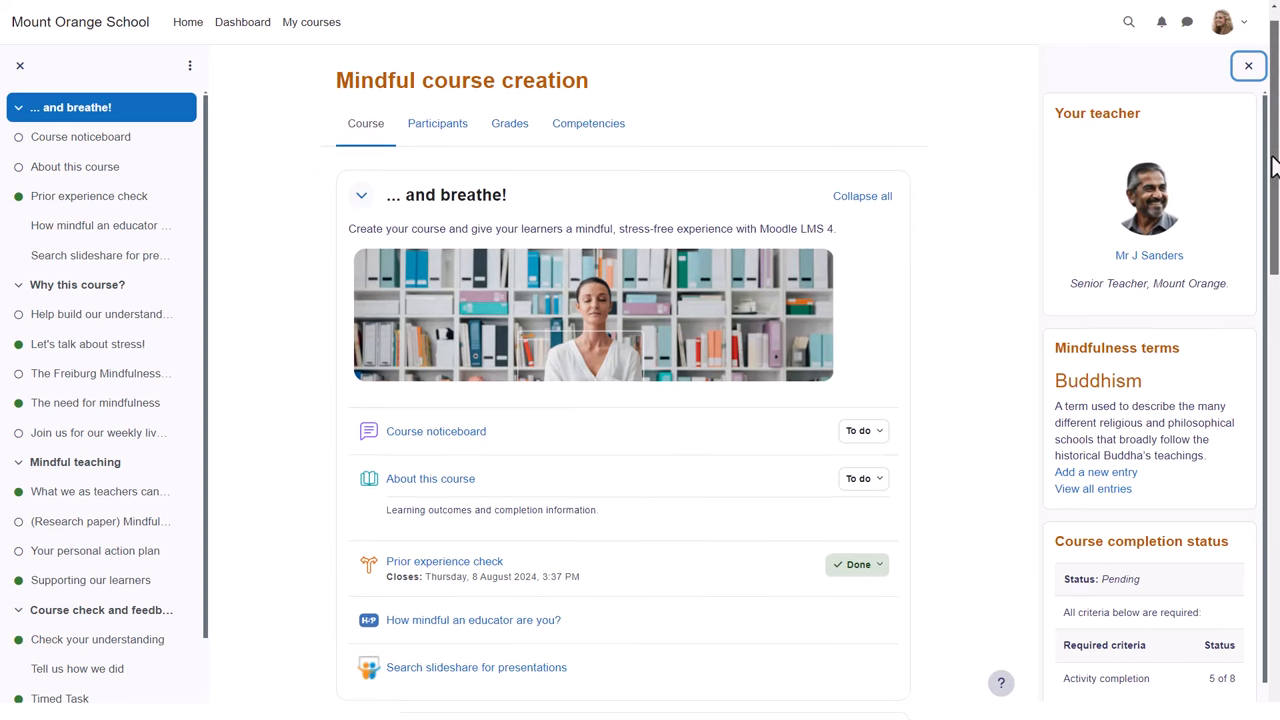
left_click(1248, 65)
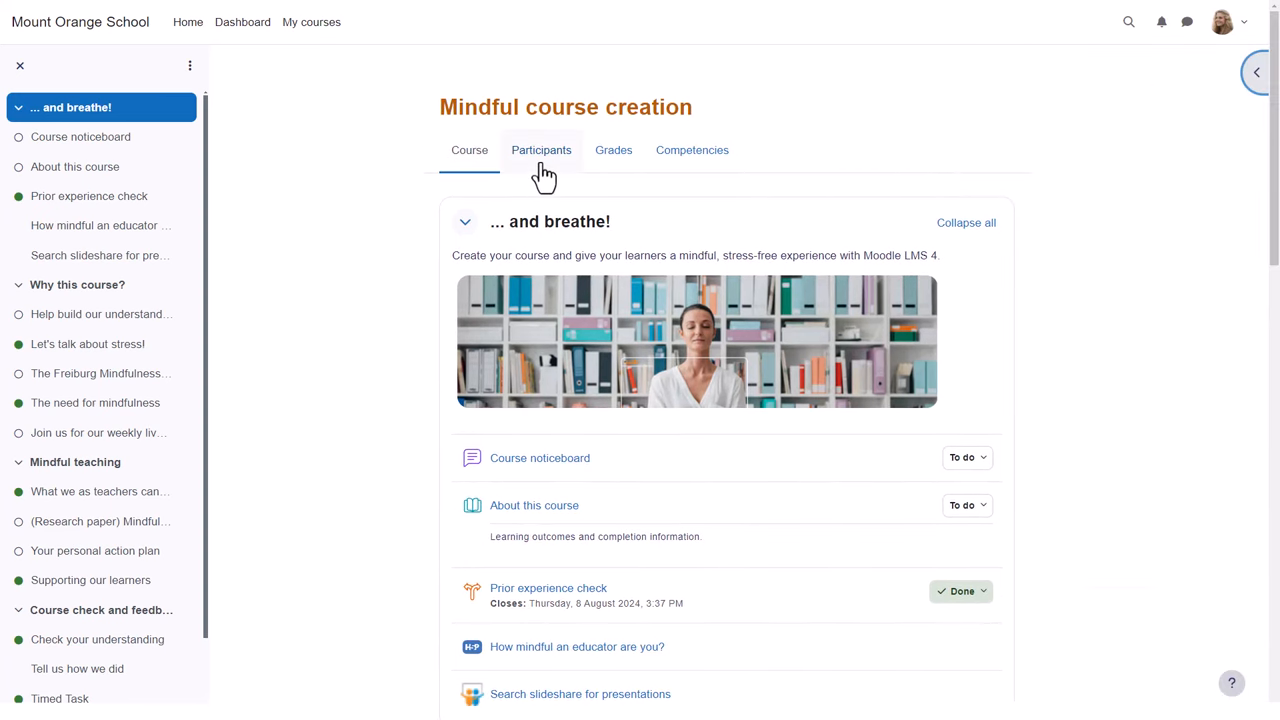
mouse_move(621, 180)
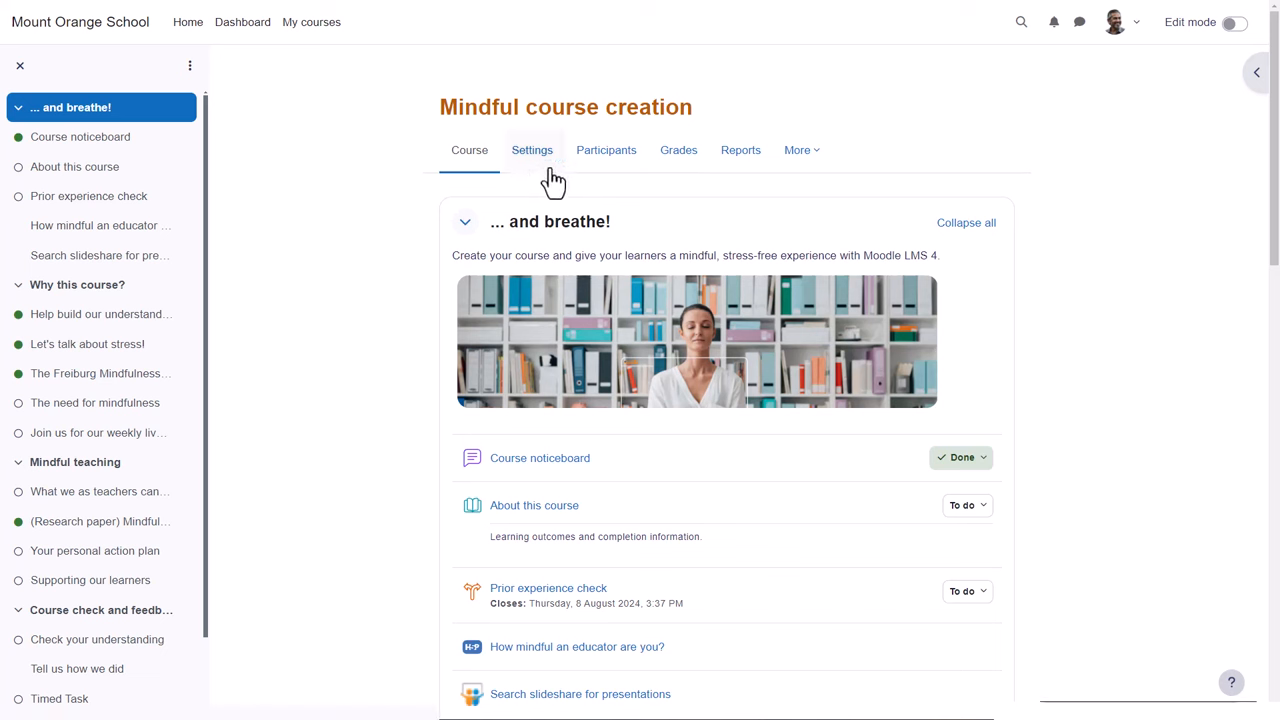
mouse_move(800, 150)
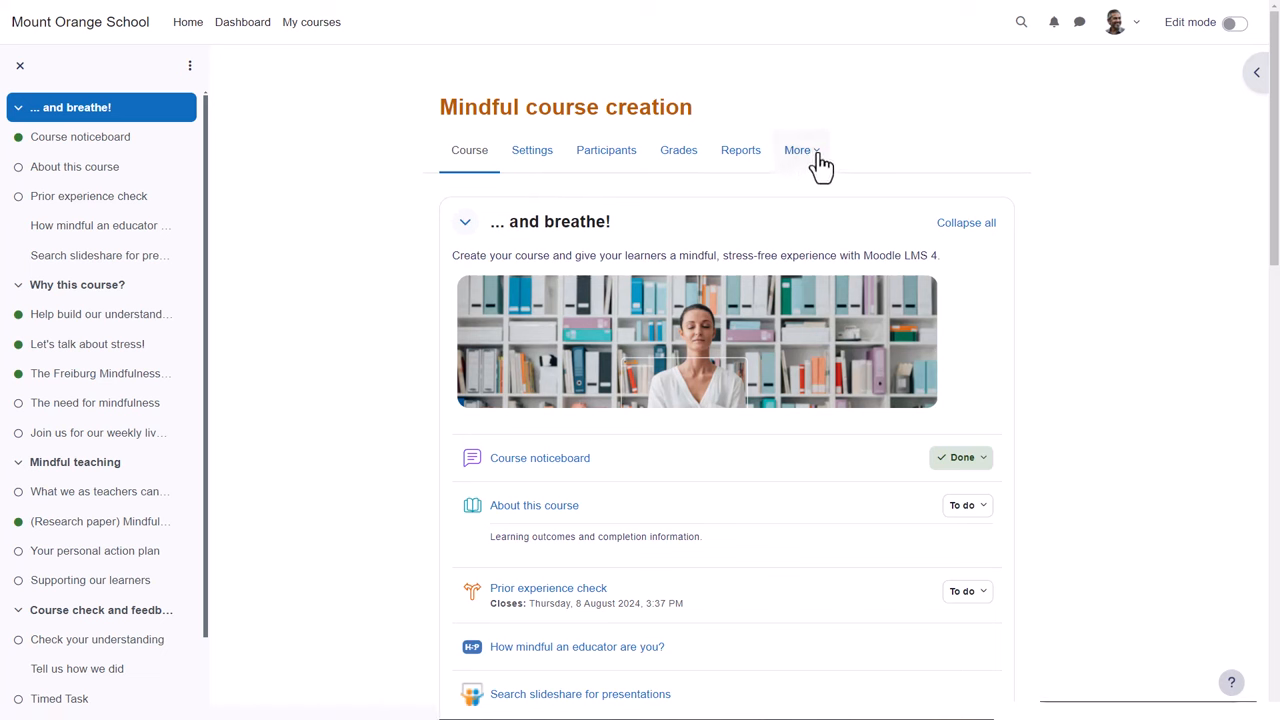
Open the More menu to list Question bank, Badges, Filters and other tools.
left_click(797, 150)
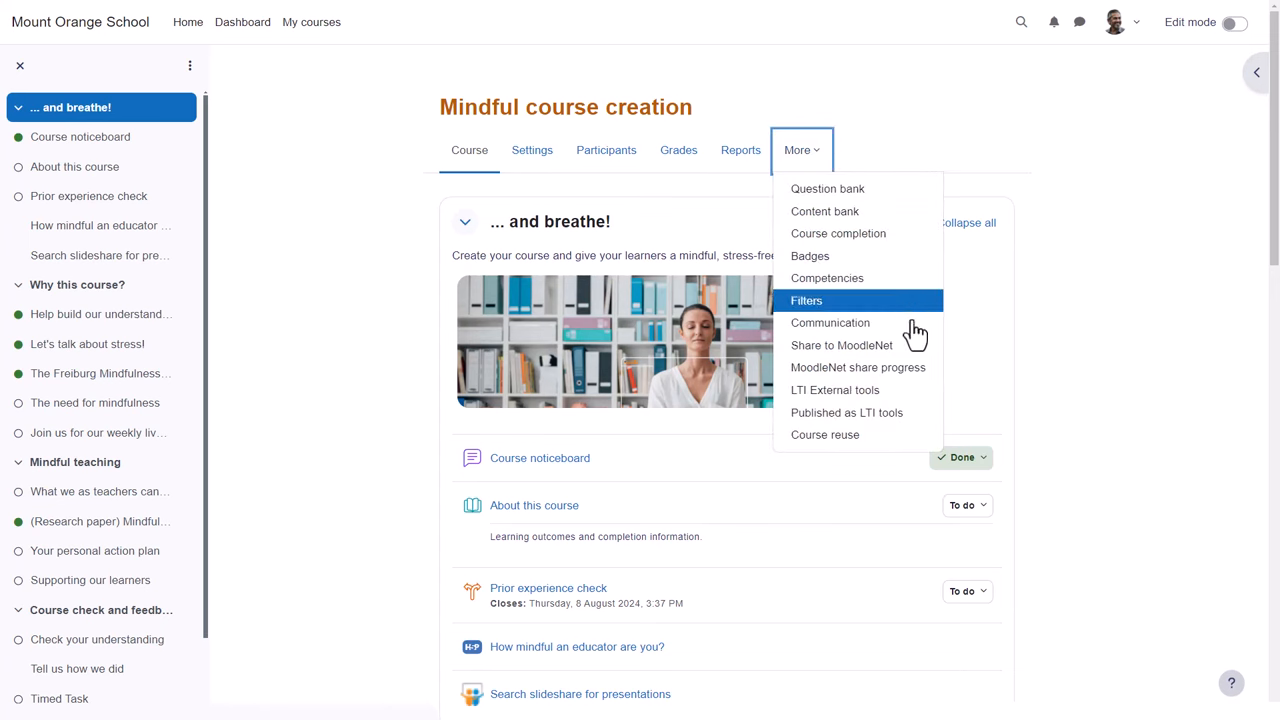
mouse_move(876, 158)
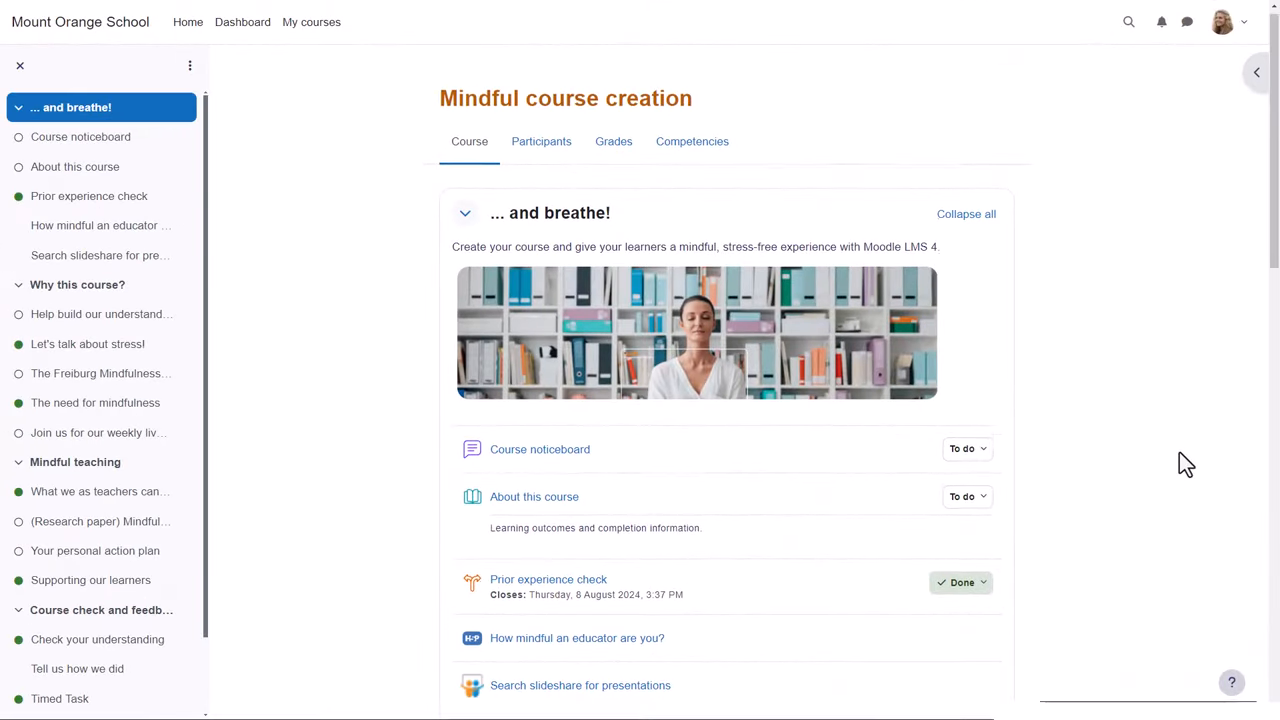
scroll("down", 3)
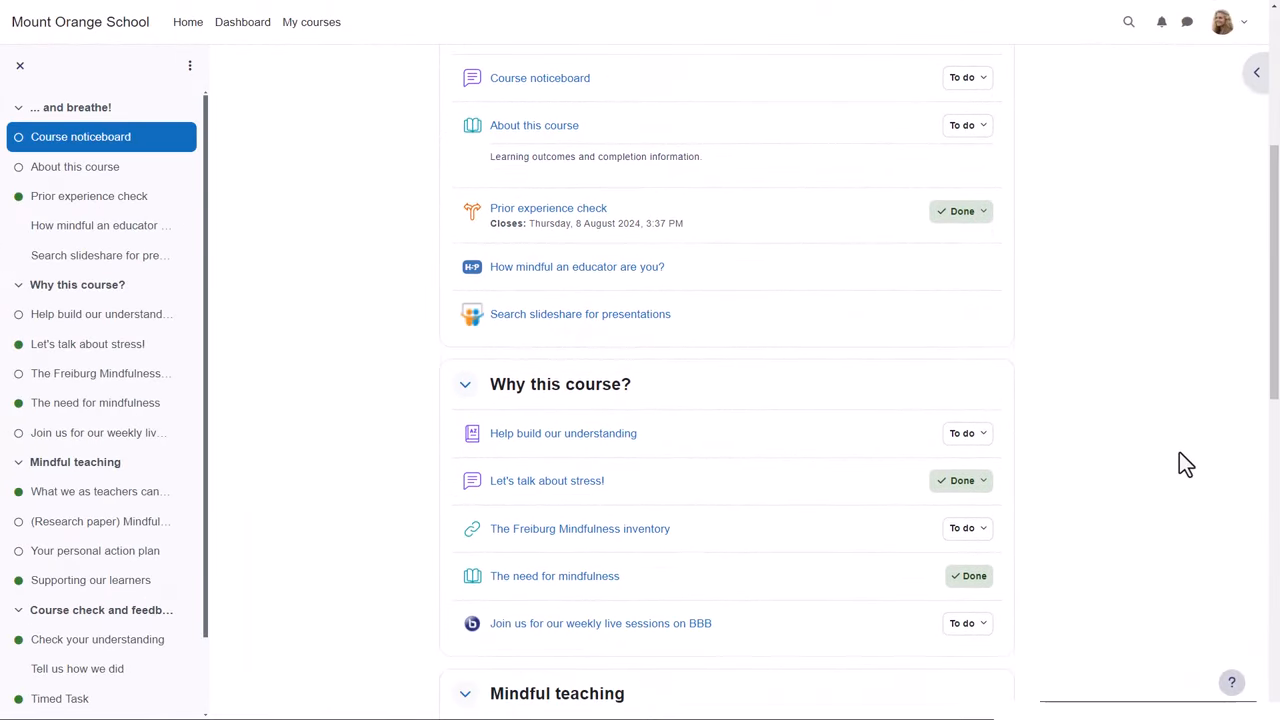
scroll("down", 3)
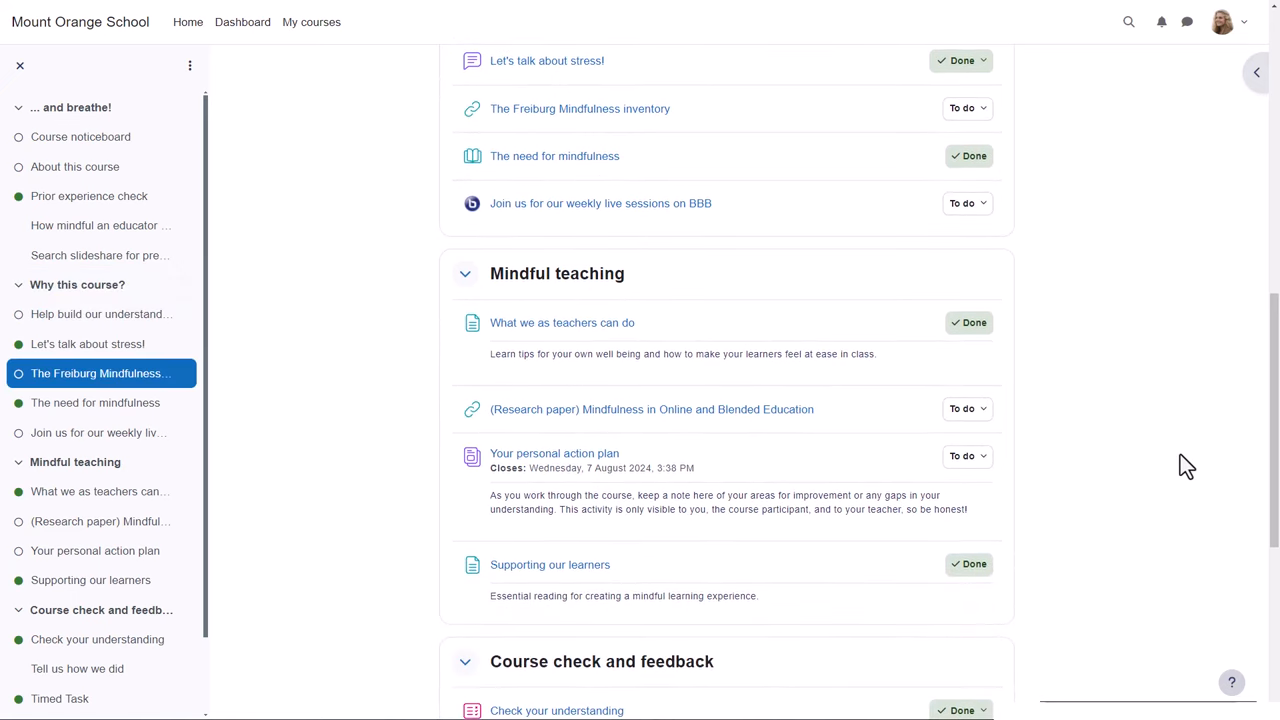
scroll("down", 3)
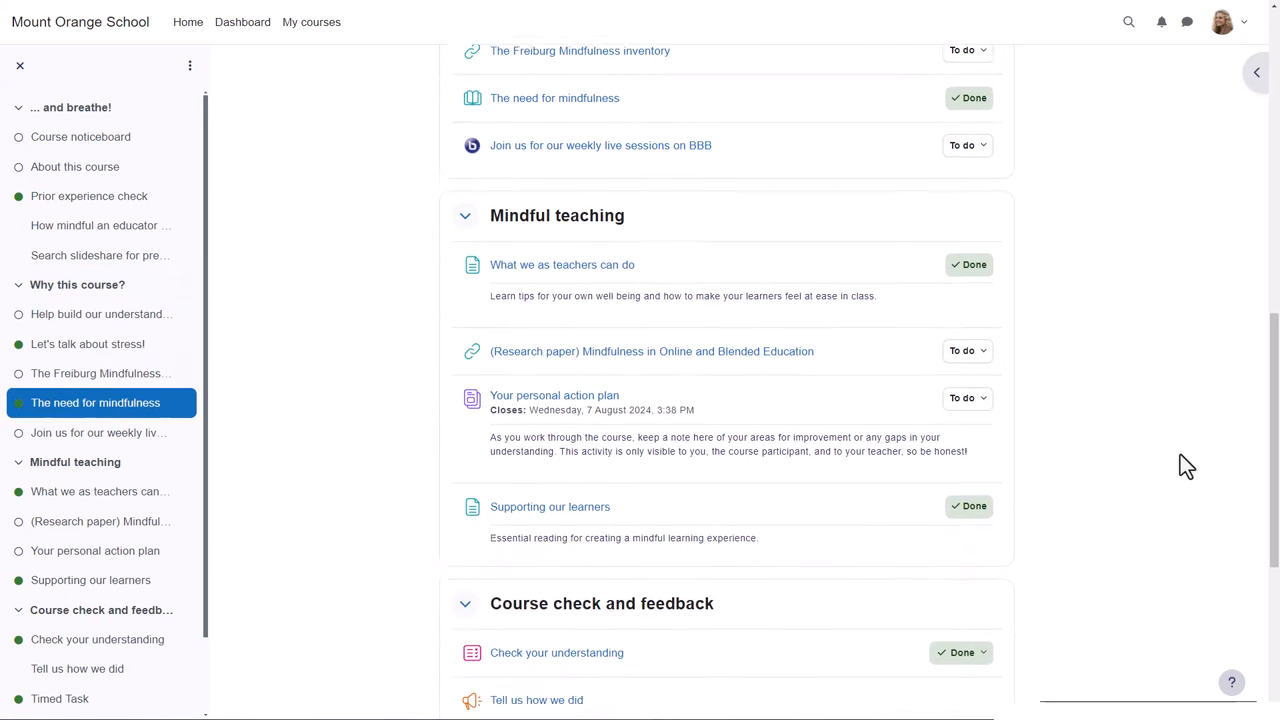
scroll("down", 3)
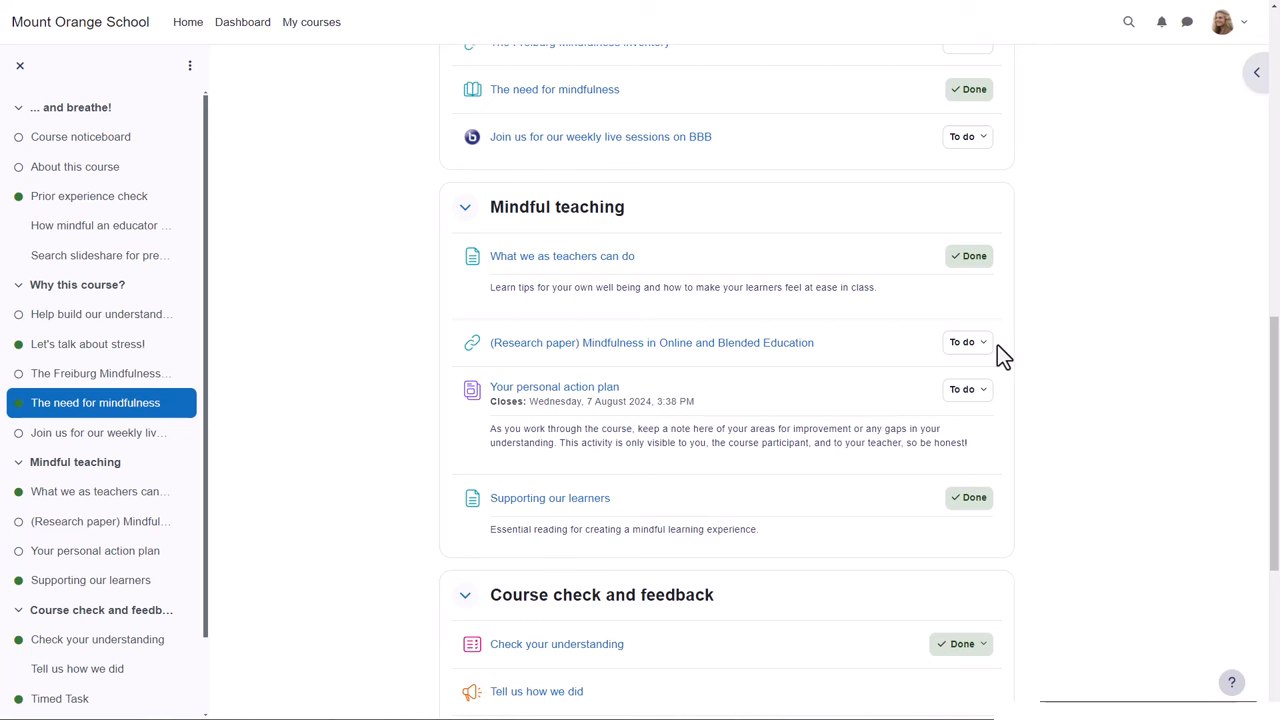
left_click(965, 342)
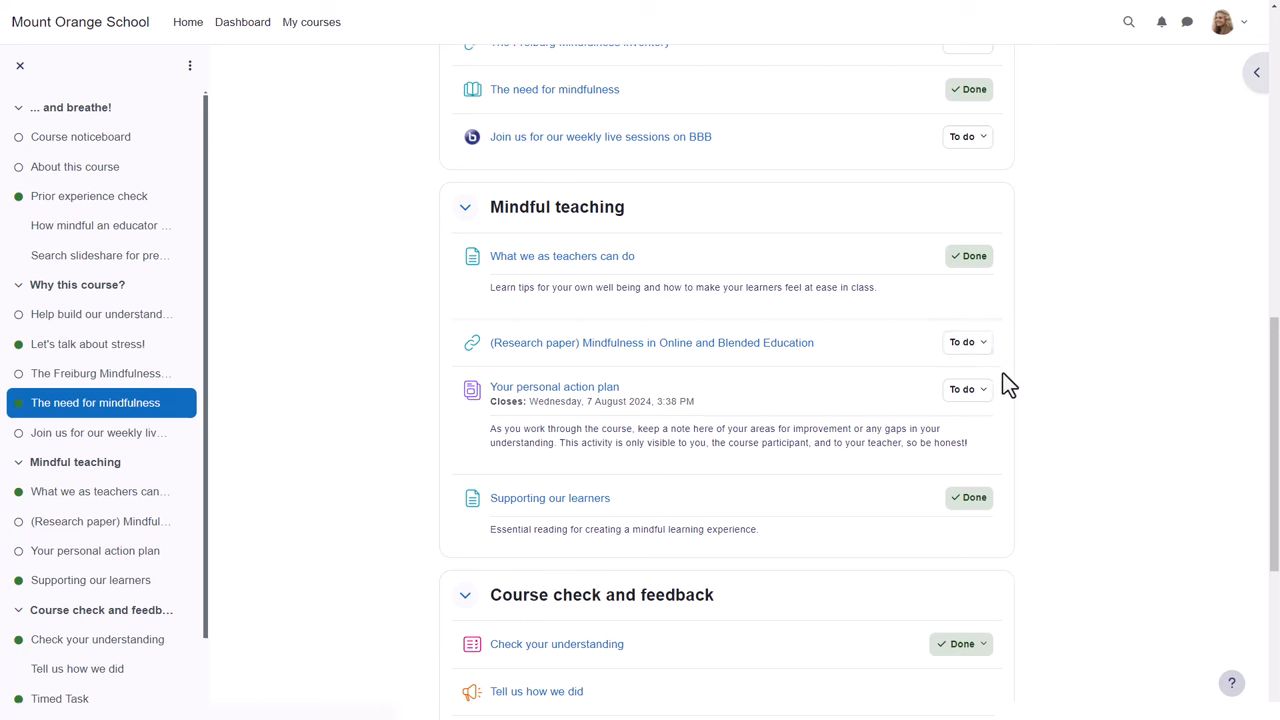
mouse_move(464, 207)
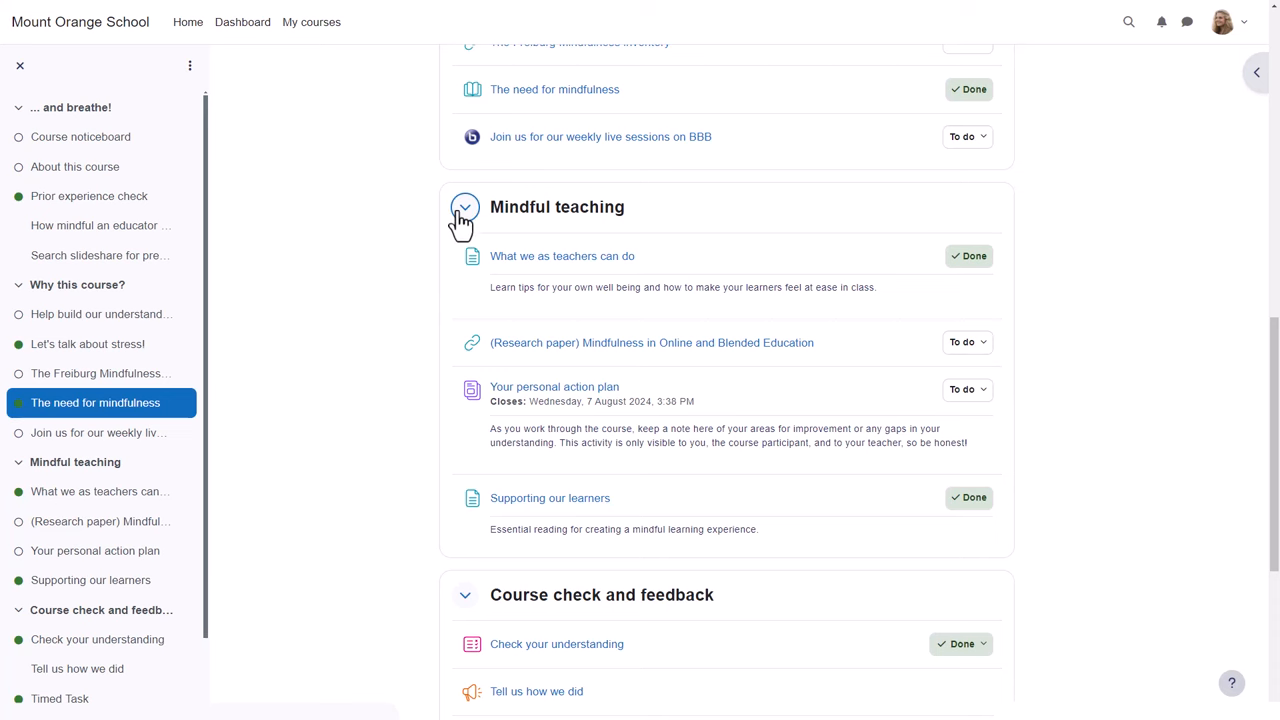
mouse_move(464, 207)
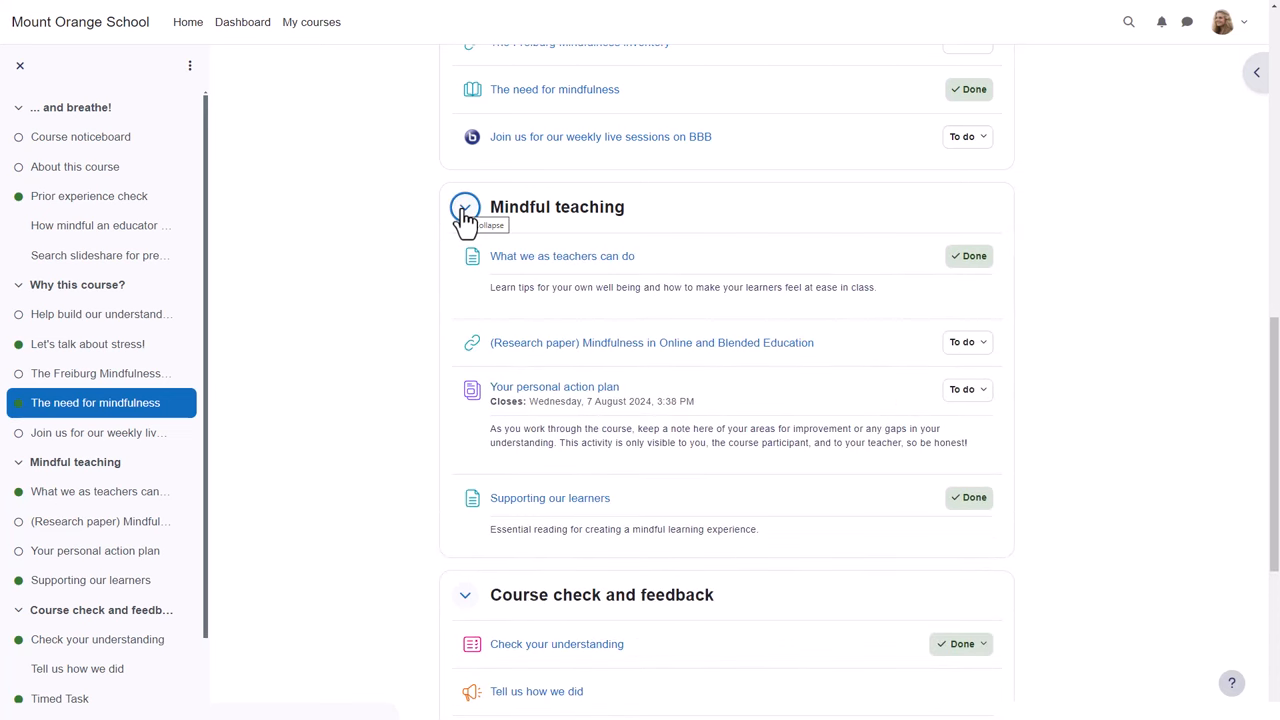